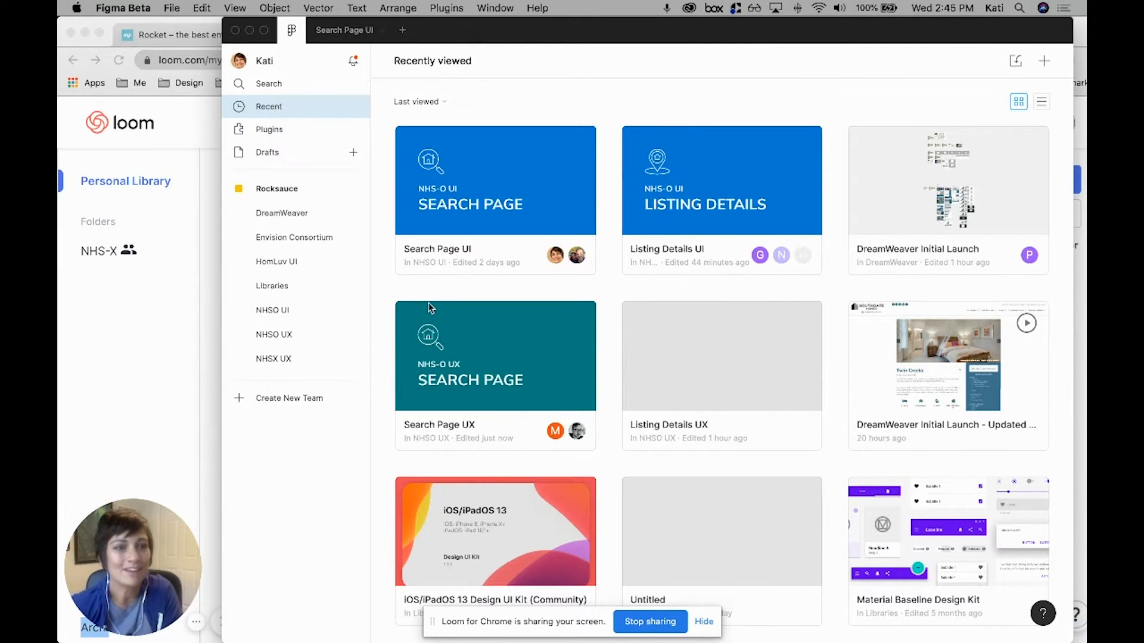
pyautogui.moveTo(582, 119)
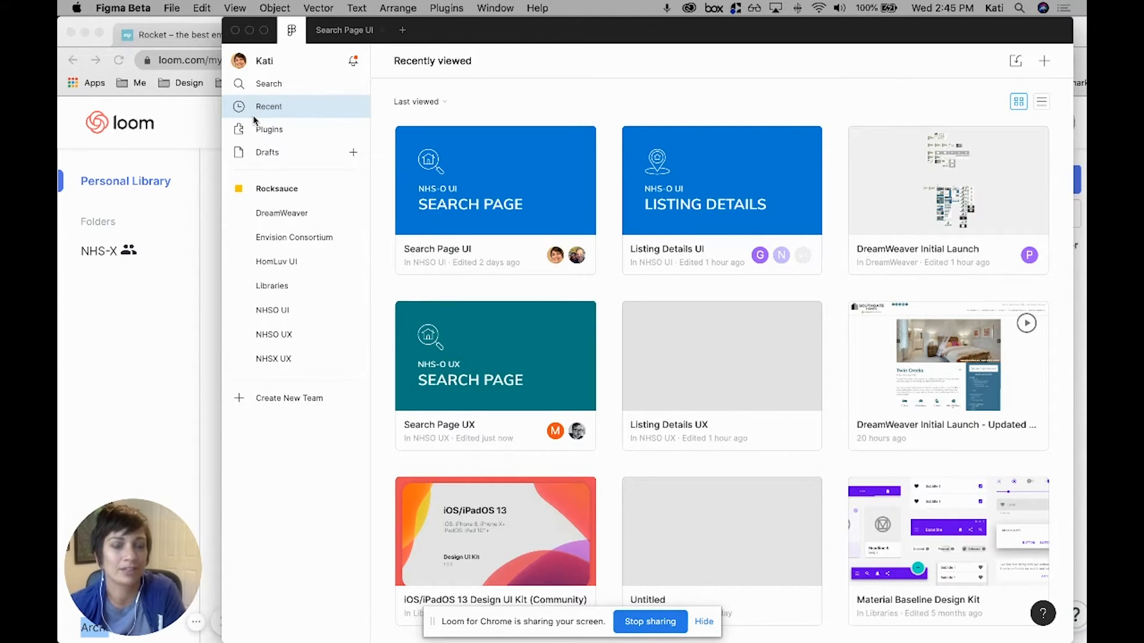
pyautogui.moveTo(305, 116)
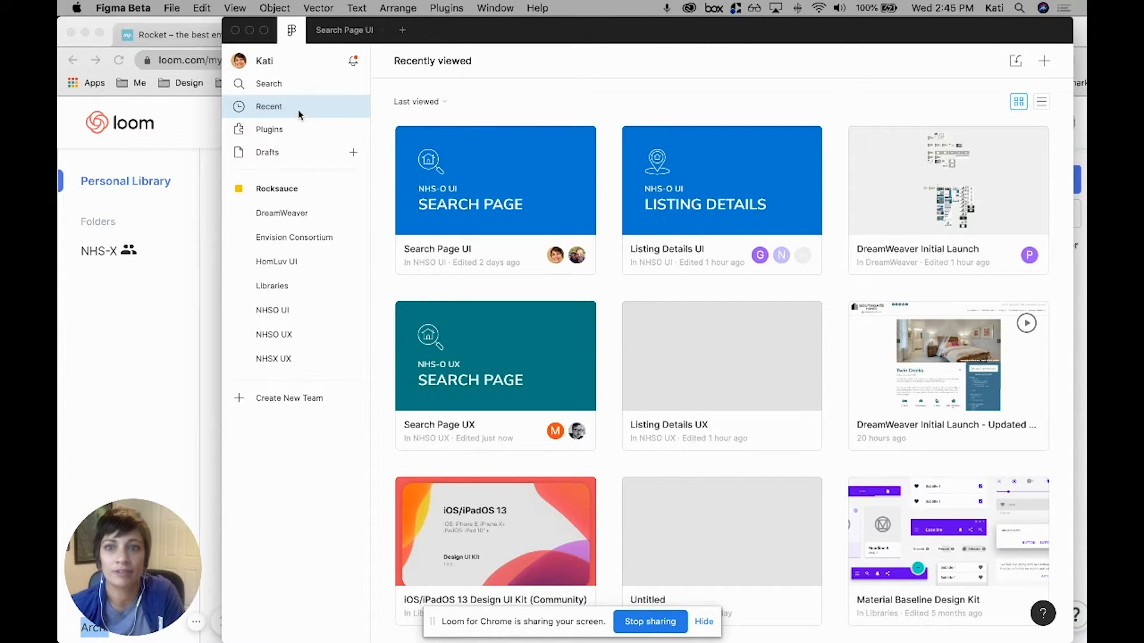
pyautogui.moveTo(394, 61)
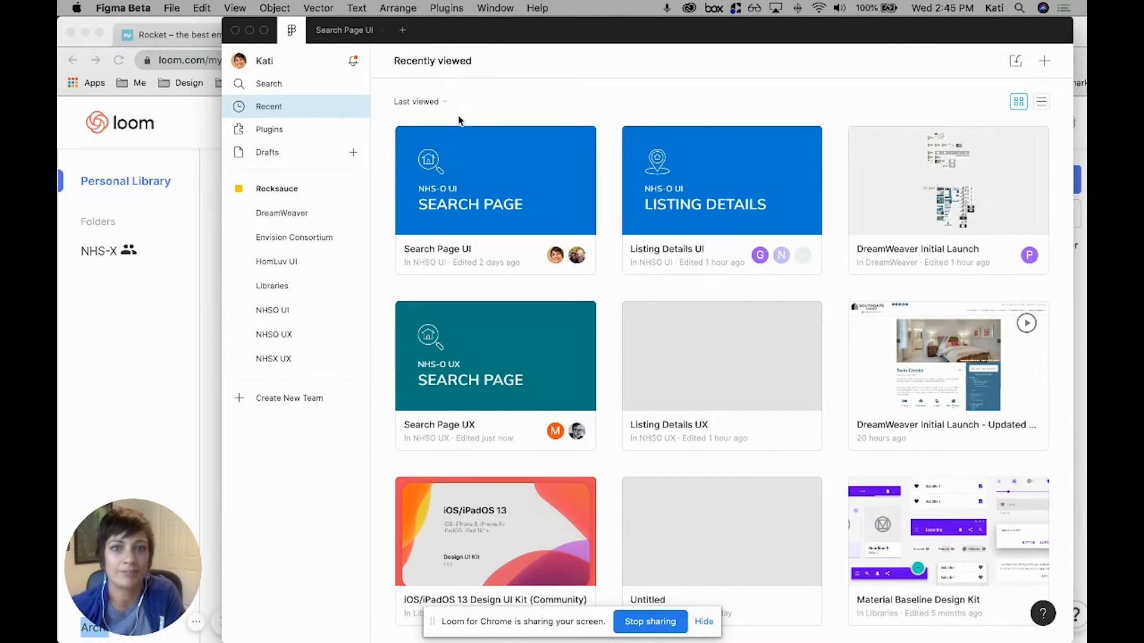
pyautogui.moveTo(778, 164)
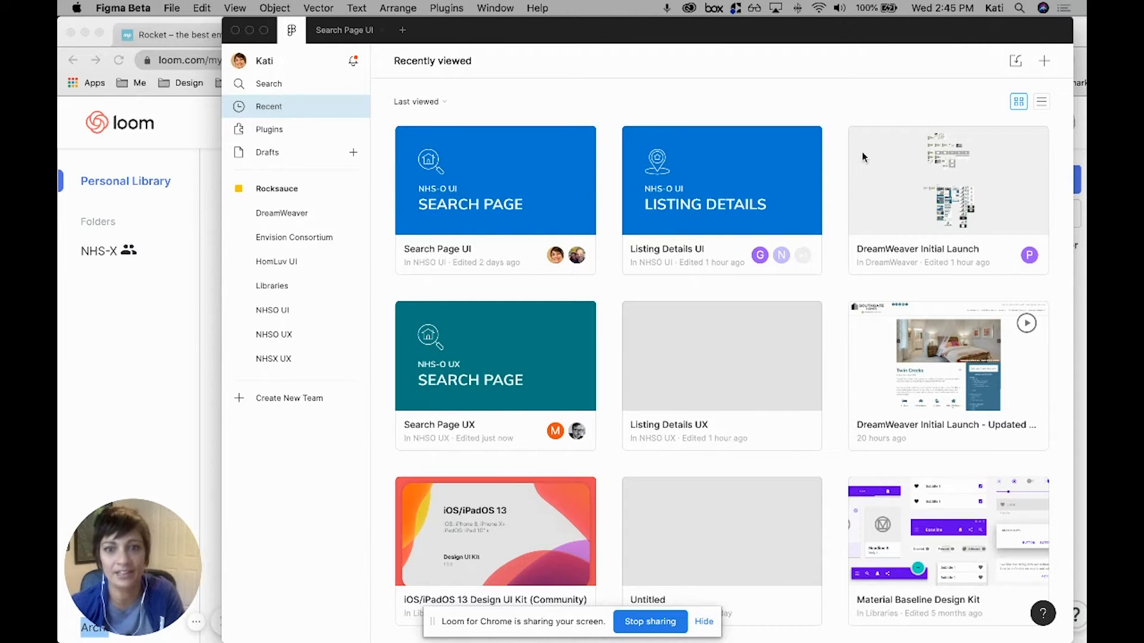
pyautogui.moveTo(885, 481)
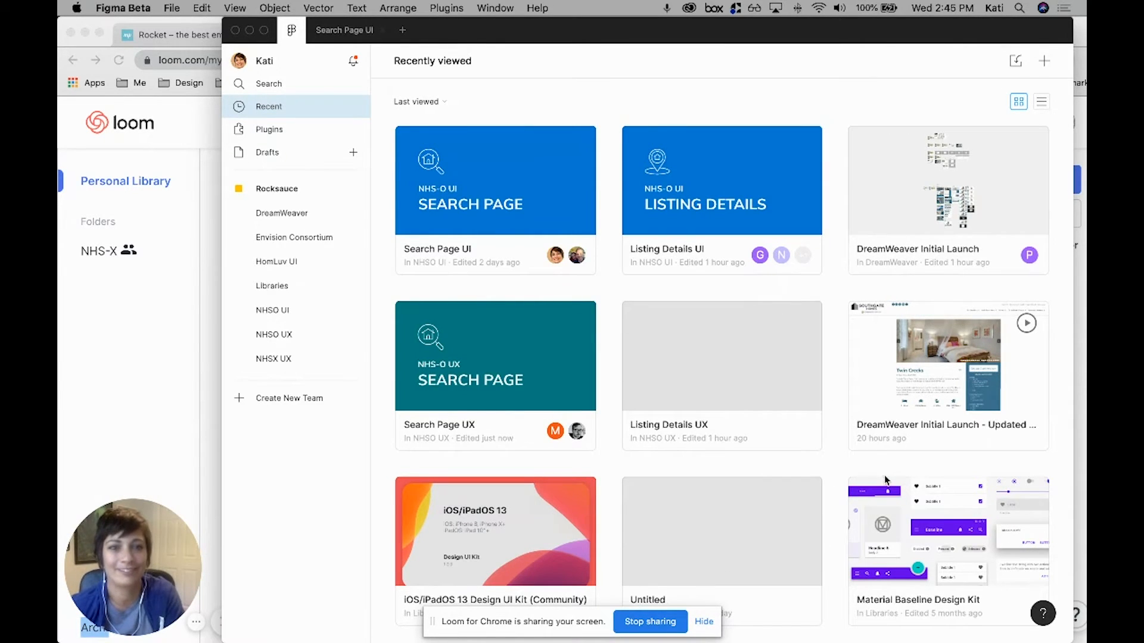
# Show the Rocksauce team page and scroll through its projects such as NHSO UX, HomLuv UI and Marketing
pyautogui.scroll(-3)
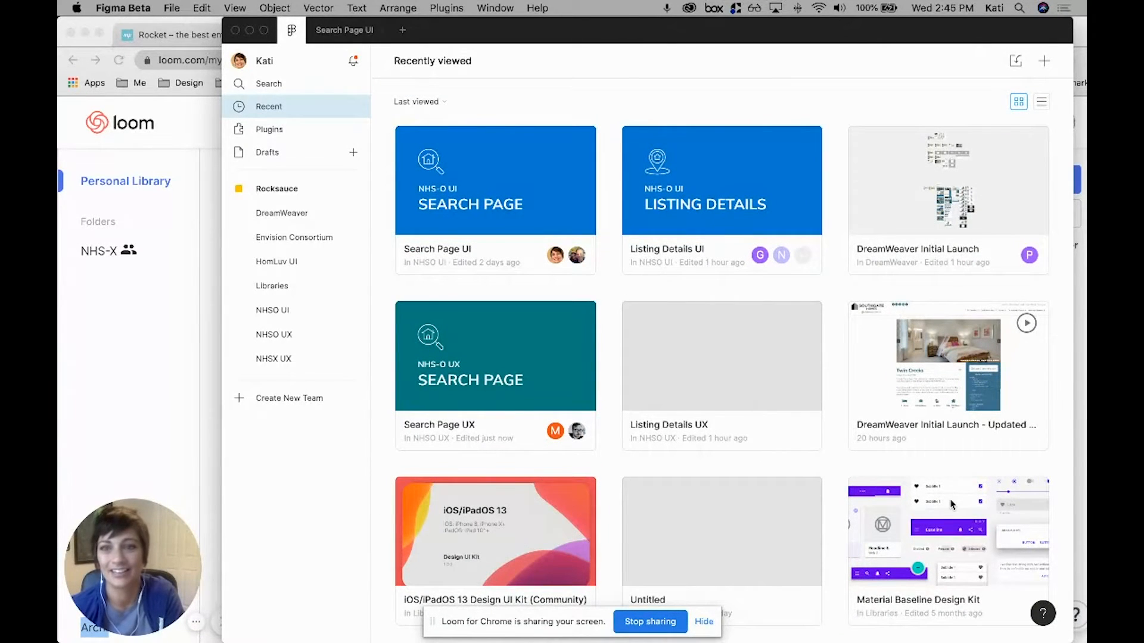
pyautogui.moveTo(433, 172)
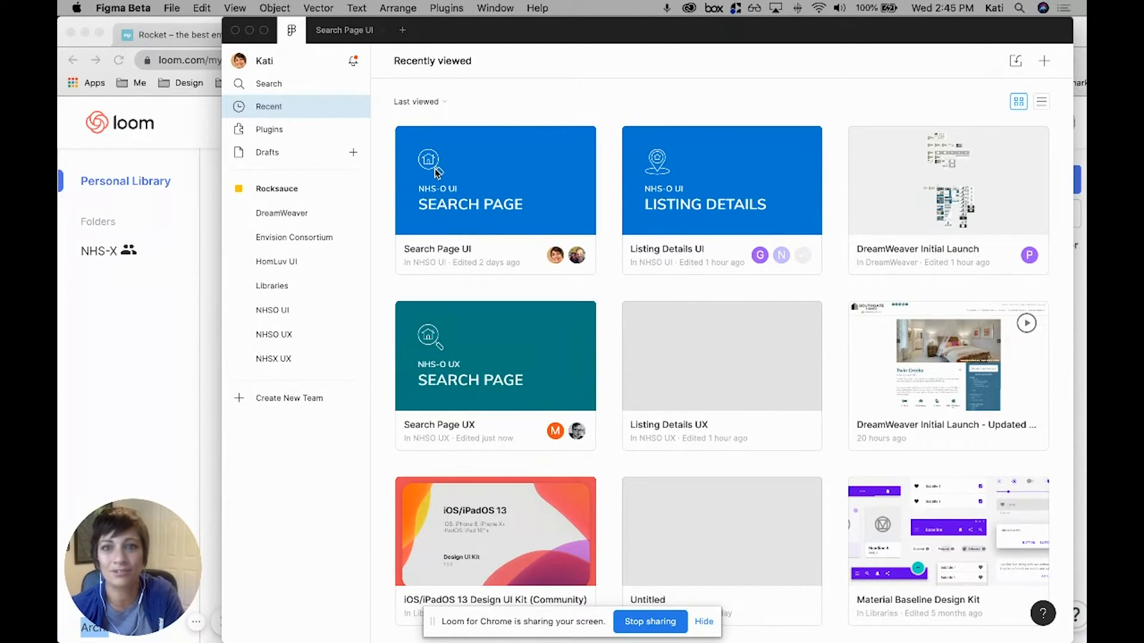
pyautogui.moveTo(265, 183)
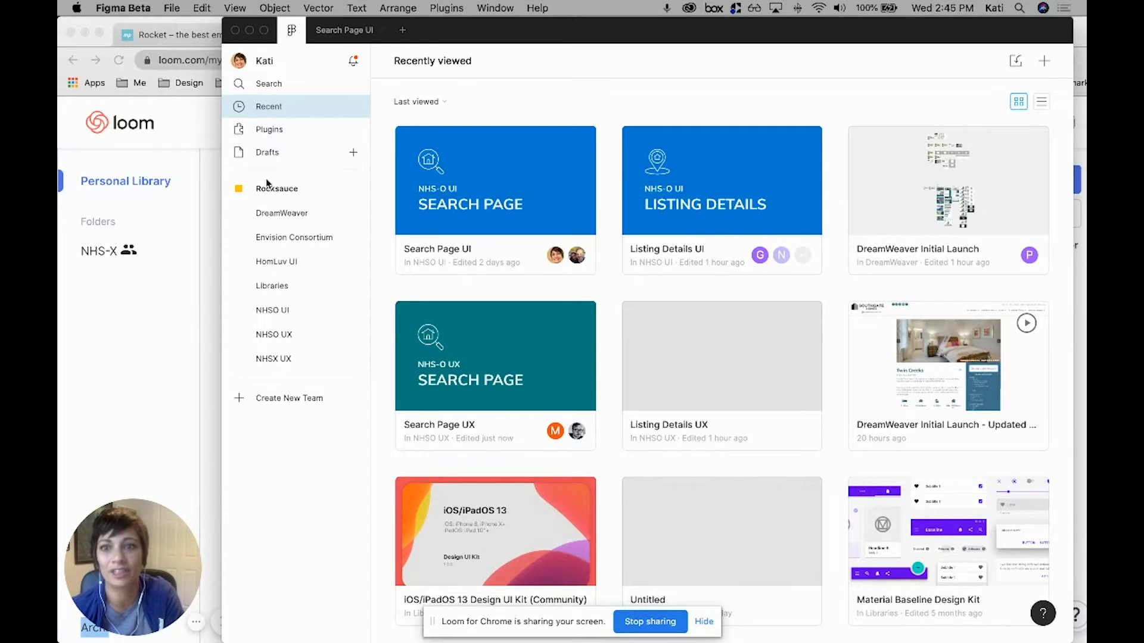
pyautogui.click(276, 189)
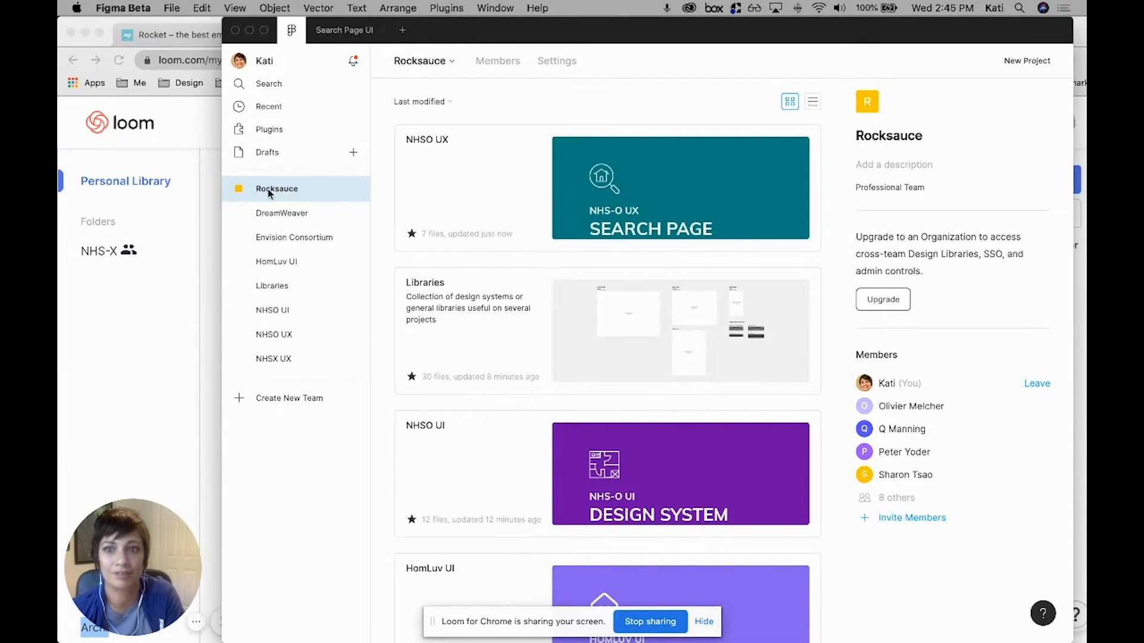
pyautogui.moveTo(320, 165)
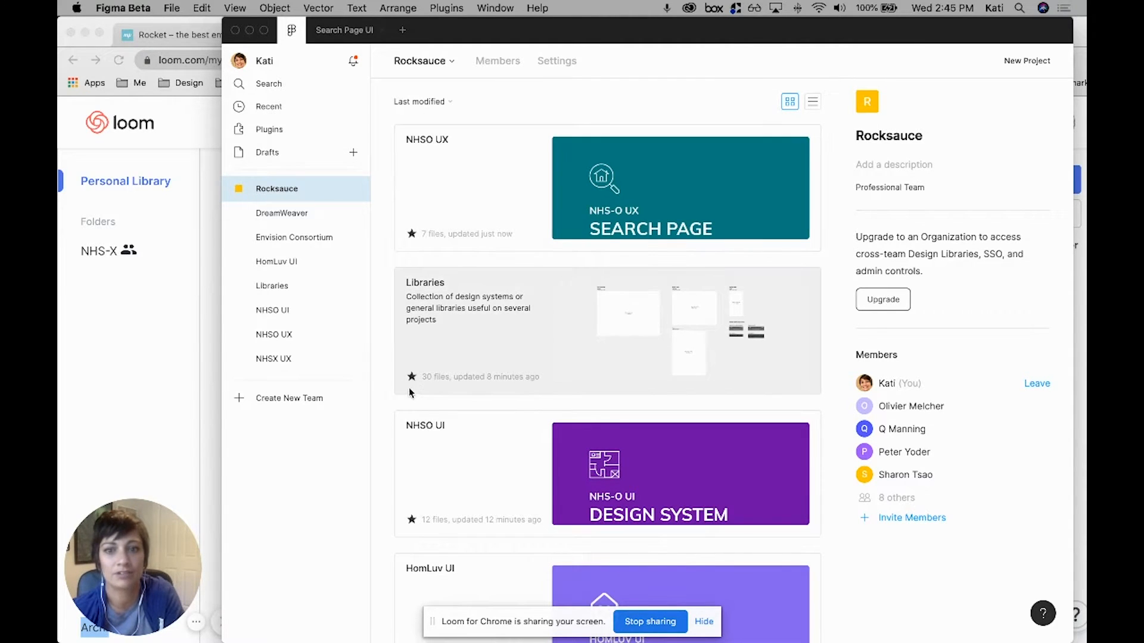
pyautogui.scroll(-3)
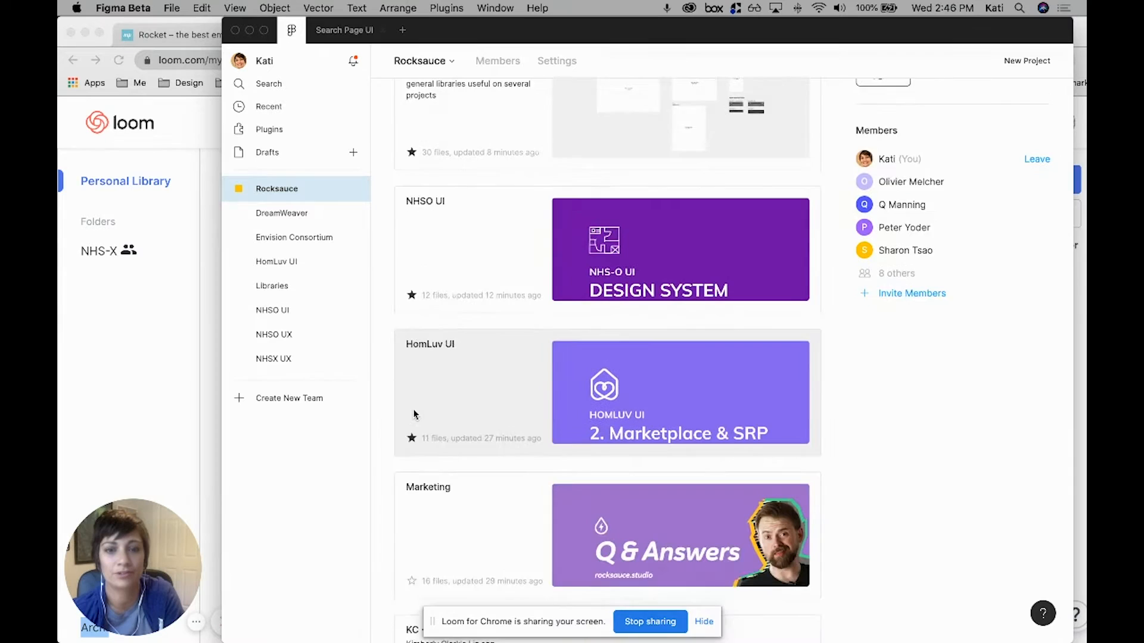
pyautogui.scroll(-3)
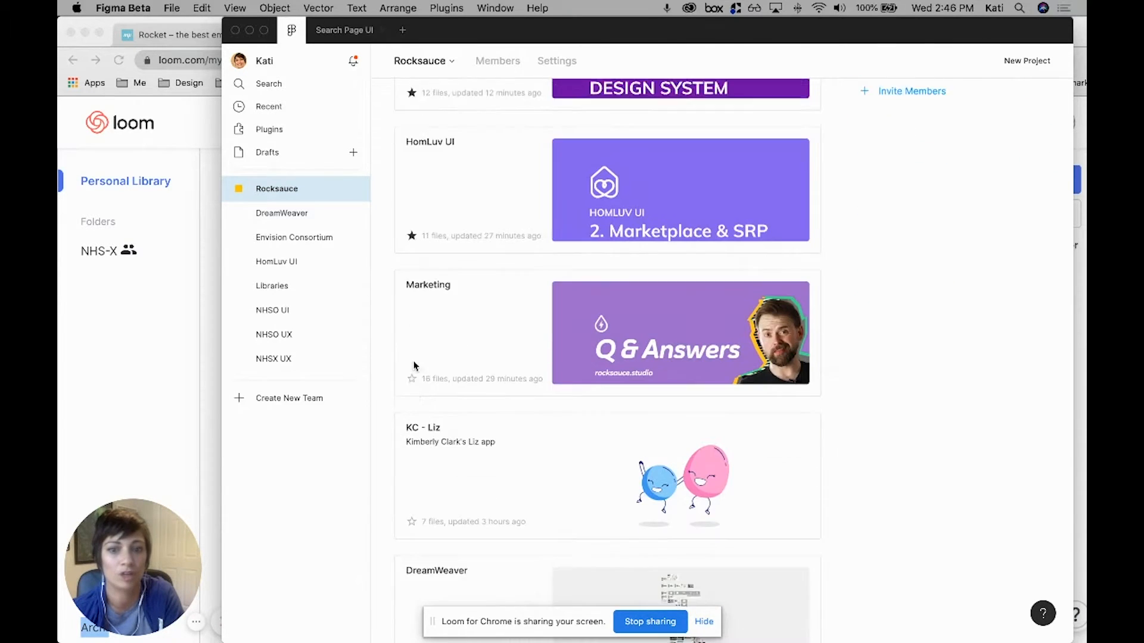
pyautogui.scroll(-3)
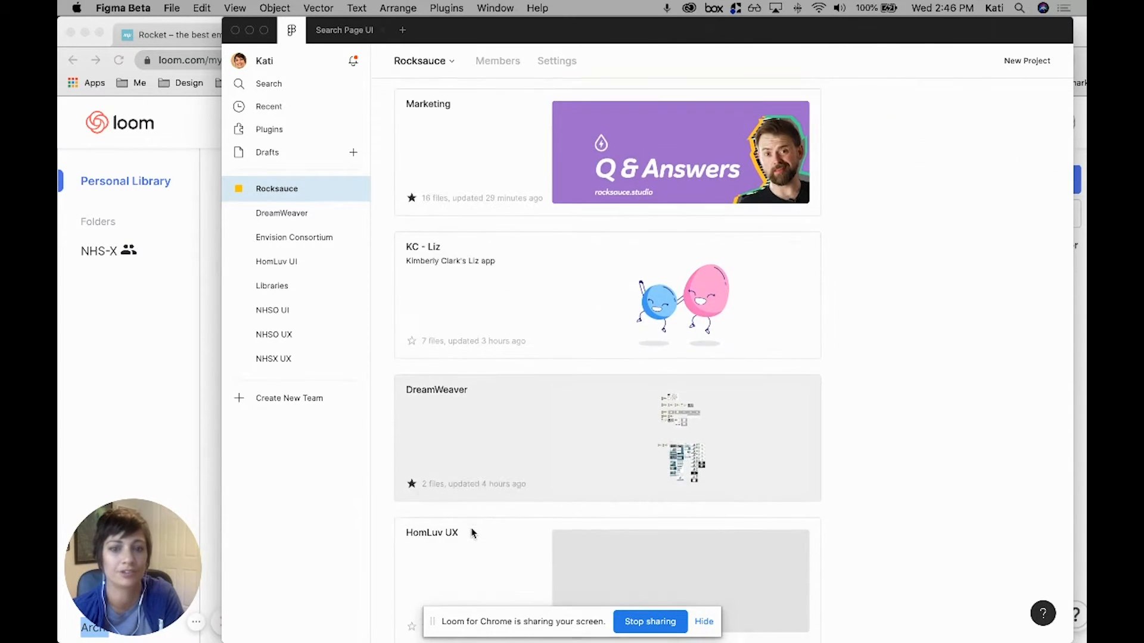
pyautogui.scroll(-3)
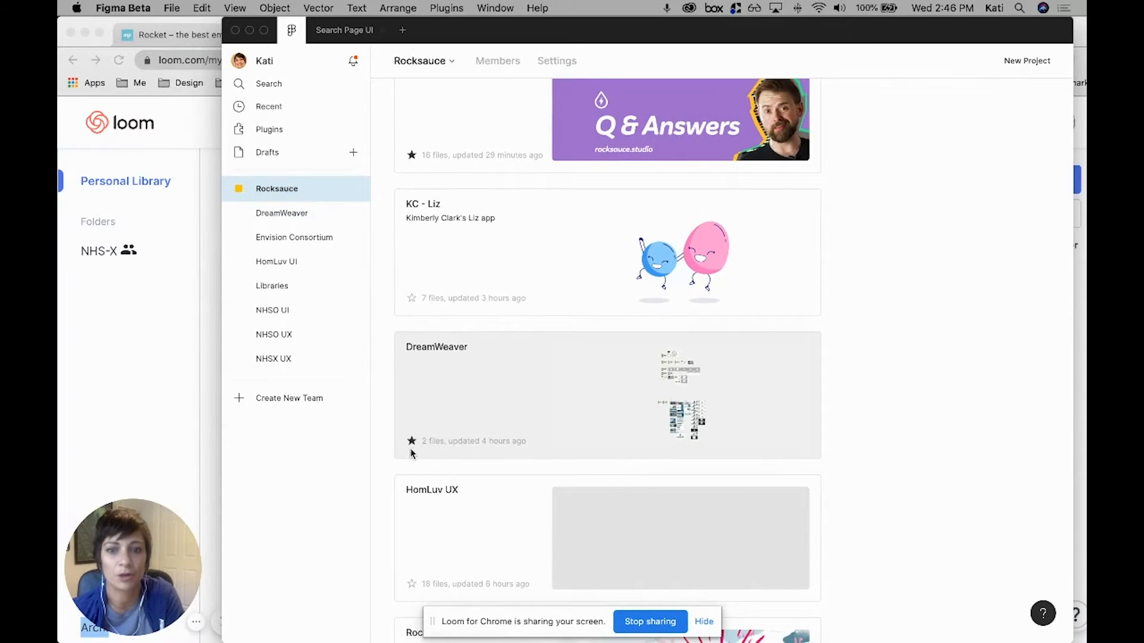
pyautogui.scroll(-3)
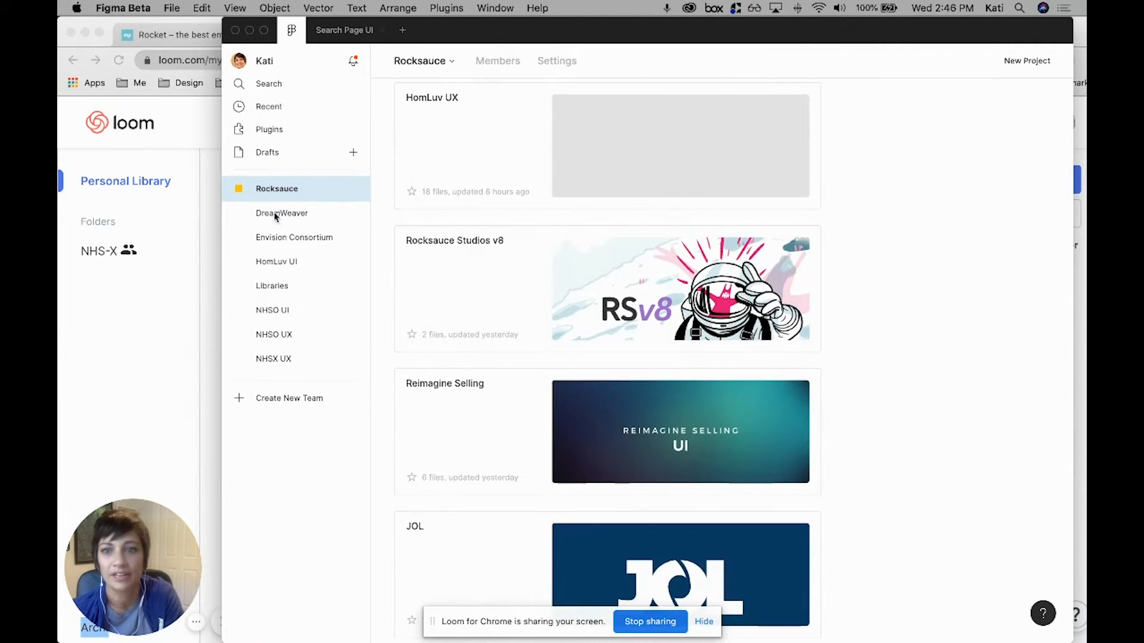
pyautogui.moveTo(285, 347)
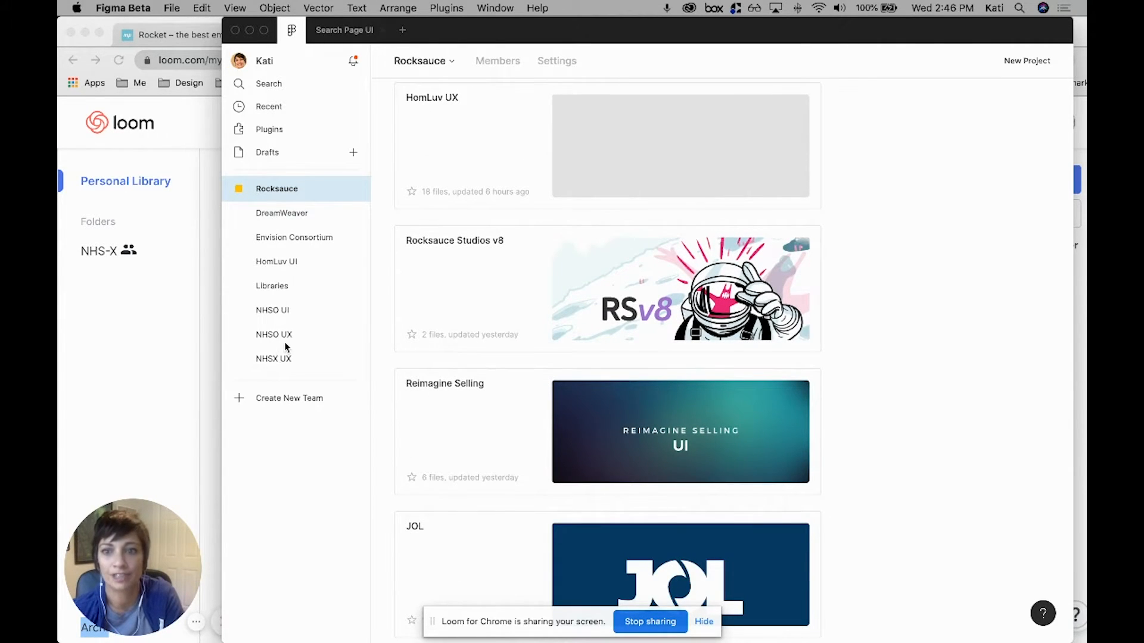
pyautogui.moveTo(484, 293)
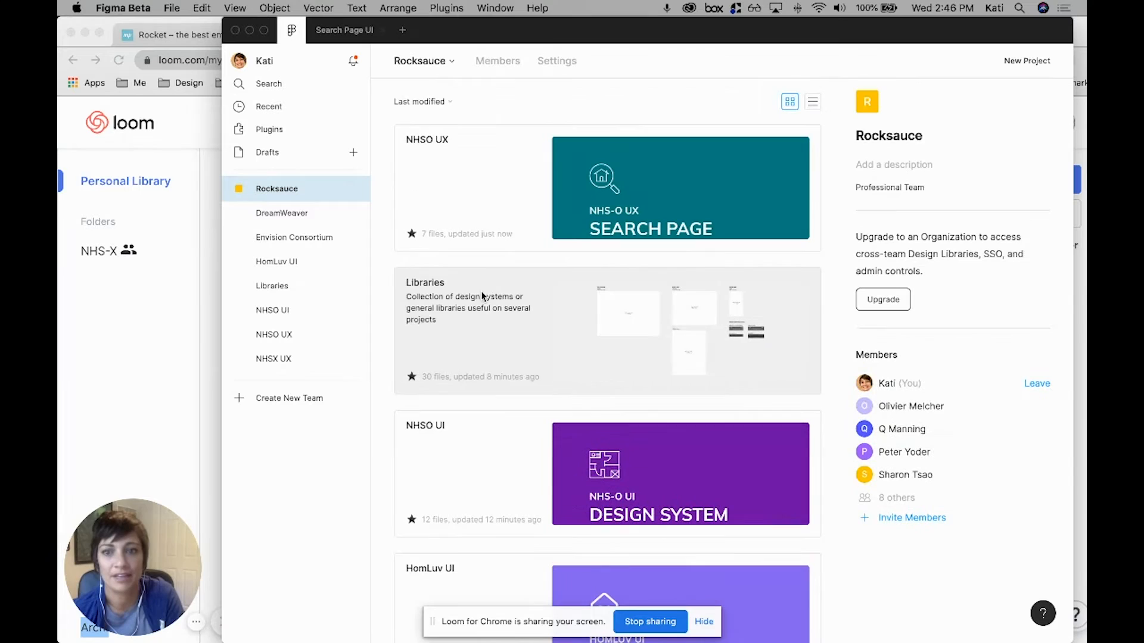
pyautogui.moveTo(326, 370)
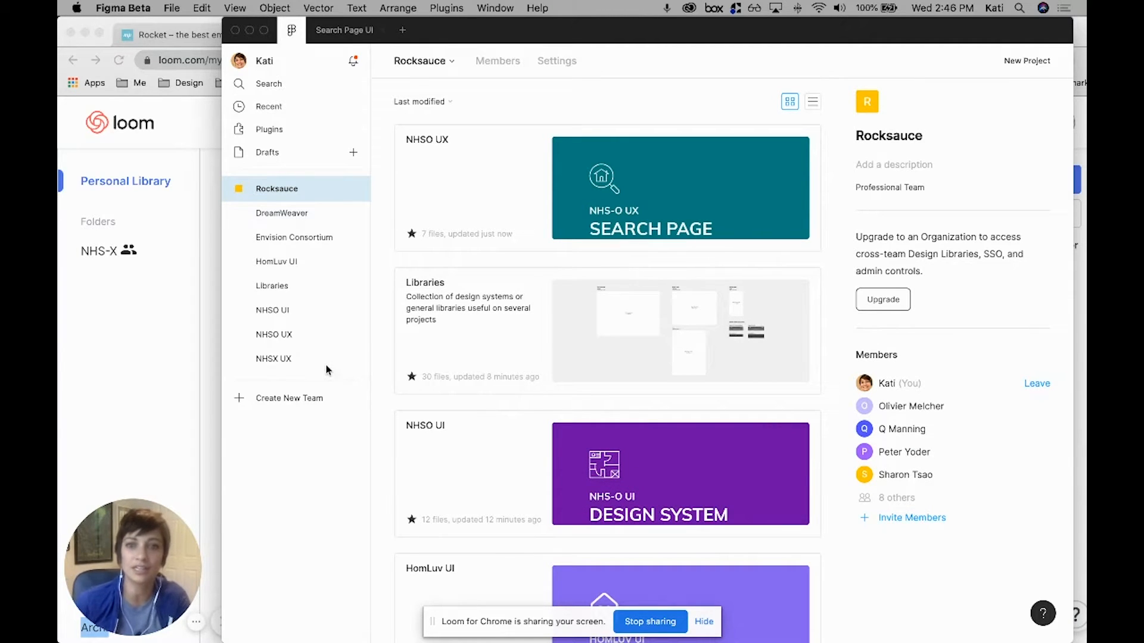
pyautogui.moveTo(297, 343)
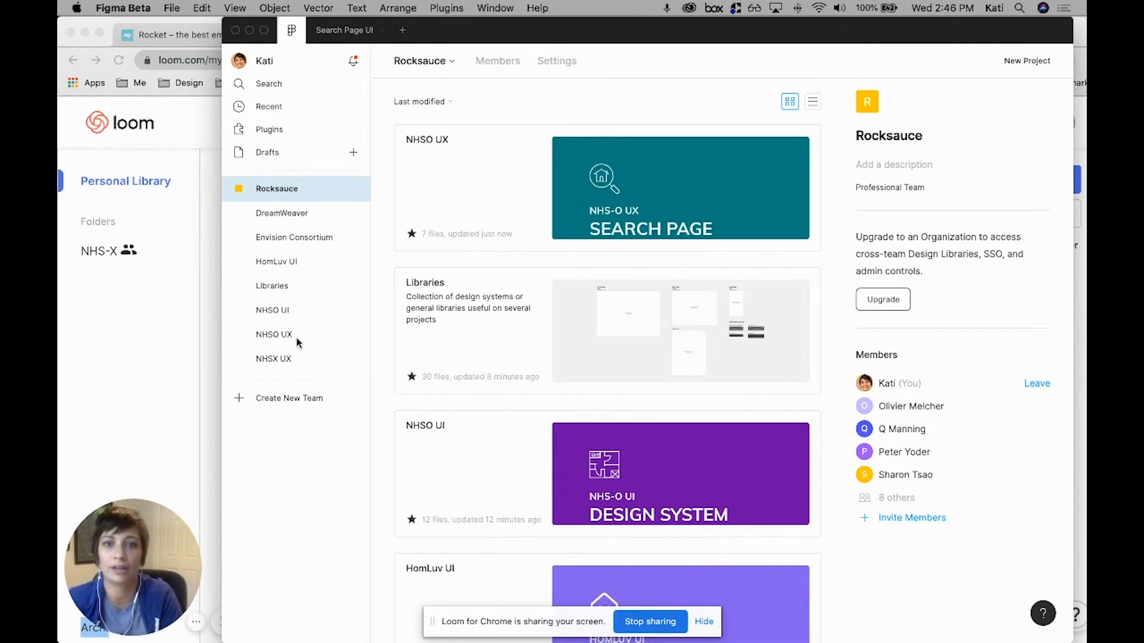
pyautogui.moveTo(284, 343)
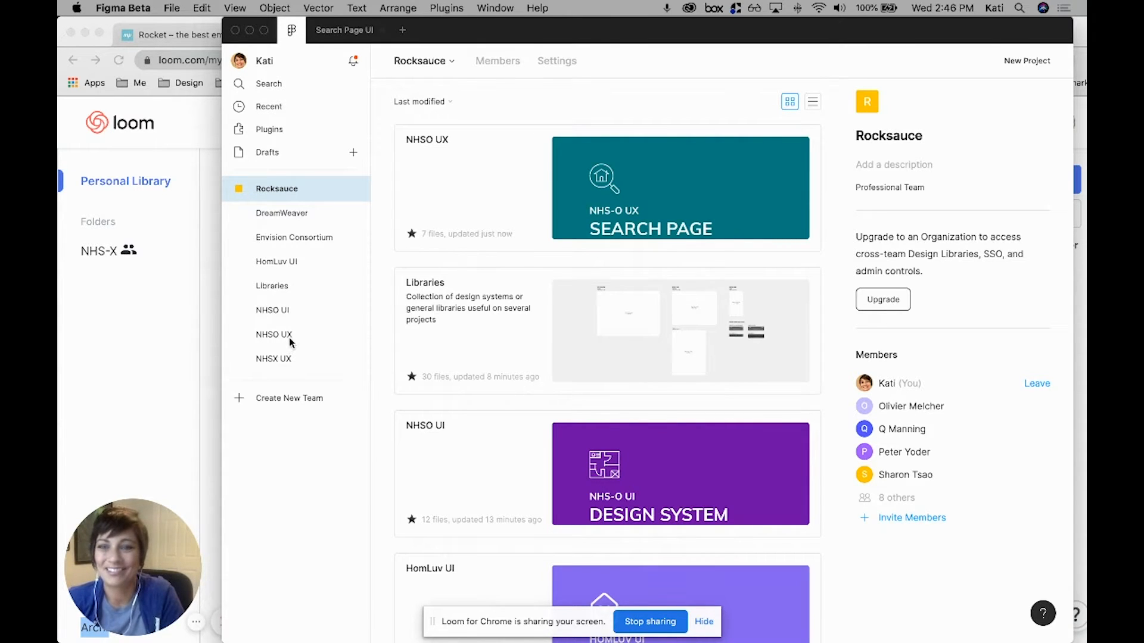
pyautogui.click(271, 310)
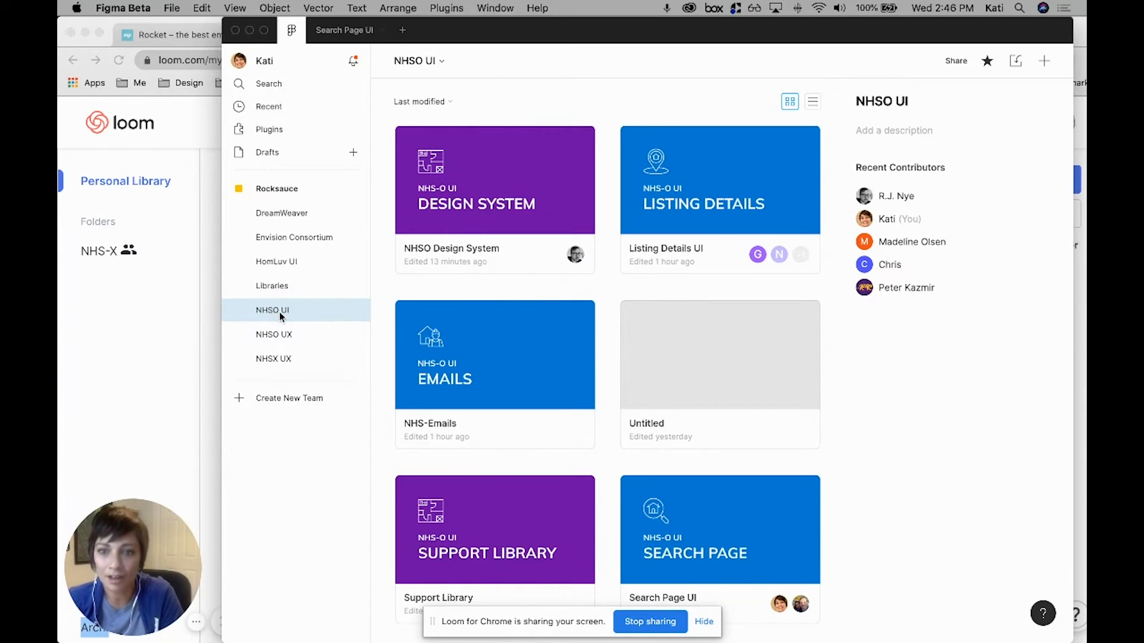
pyautogui.moveTo(255, 319)
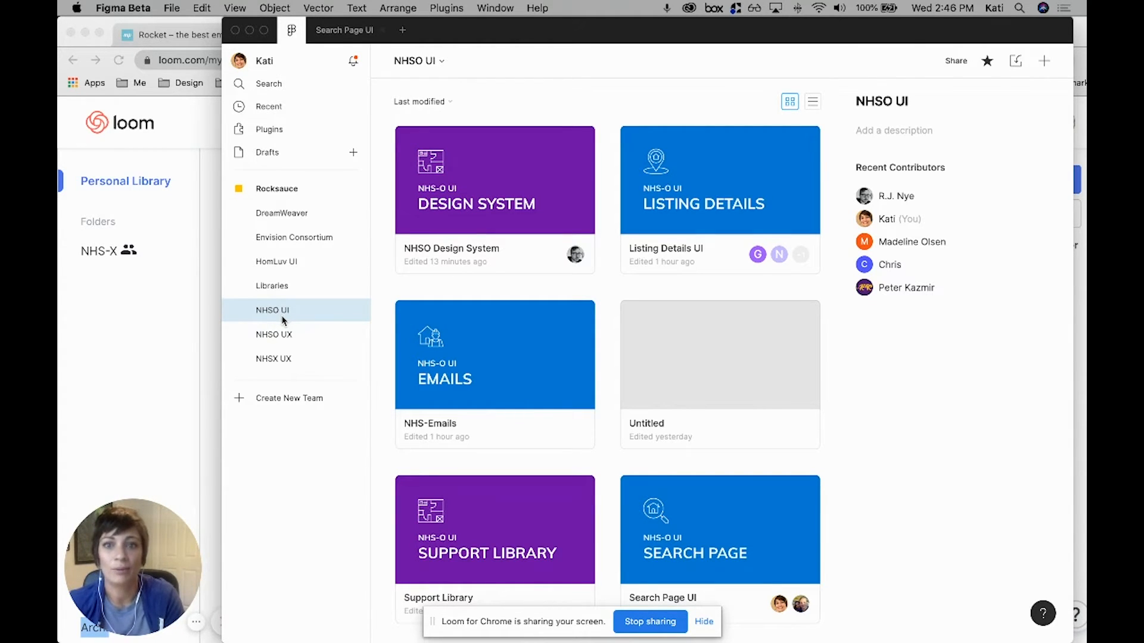
pyautogui.moveTo(373, 106)
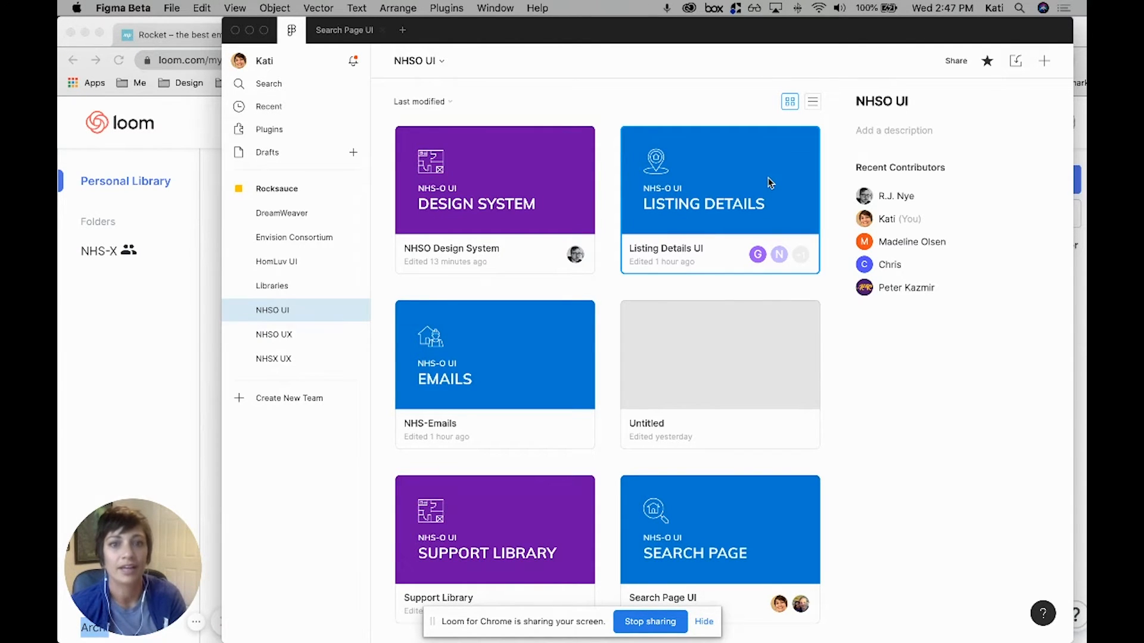
pyautogui.moveTo(604, 194)
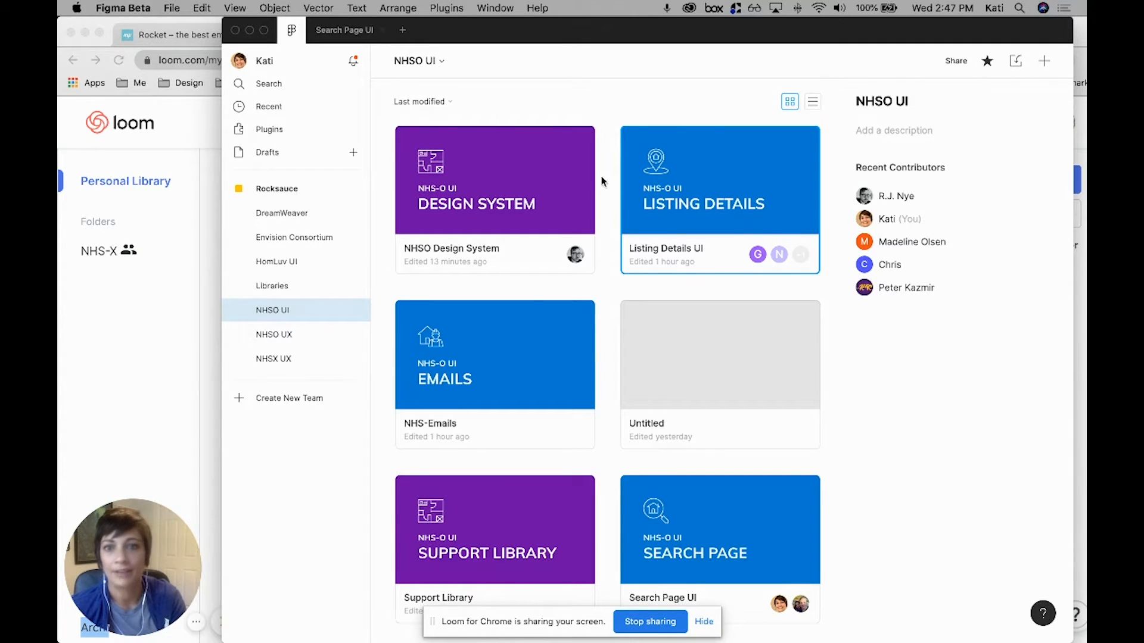
pyautogui.moveTo(540, 175)
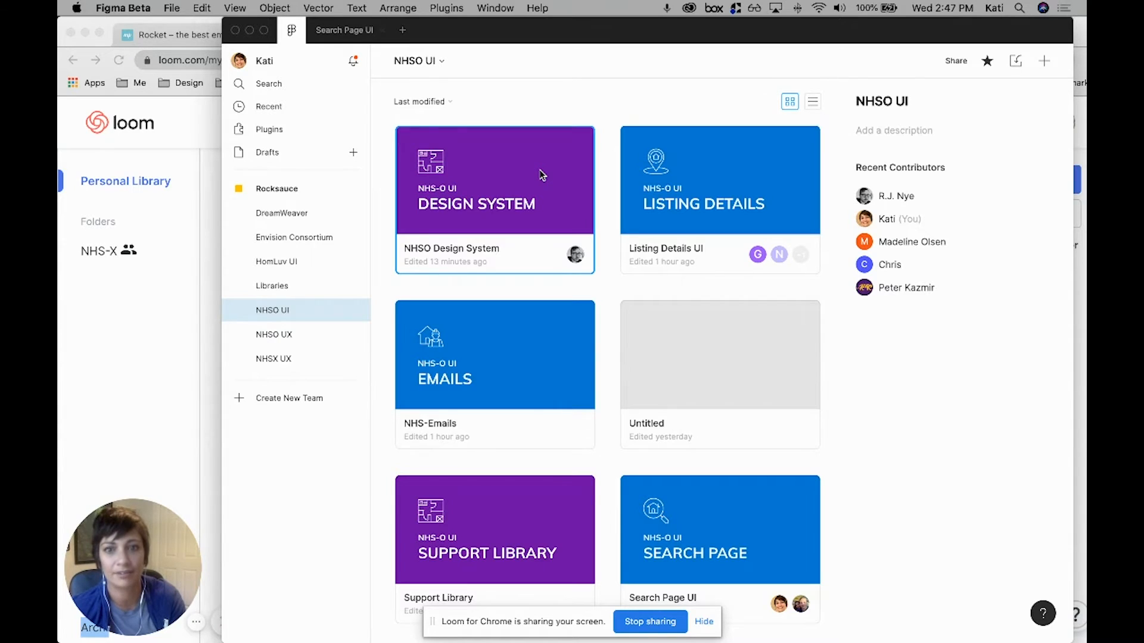
pyautogui.moveTo(502, 513)
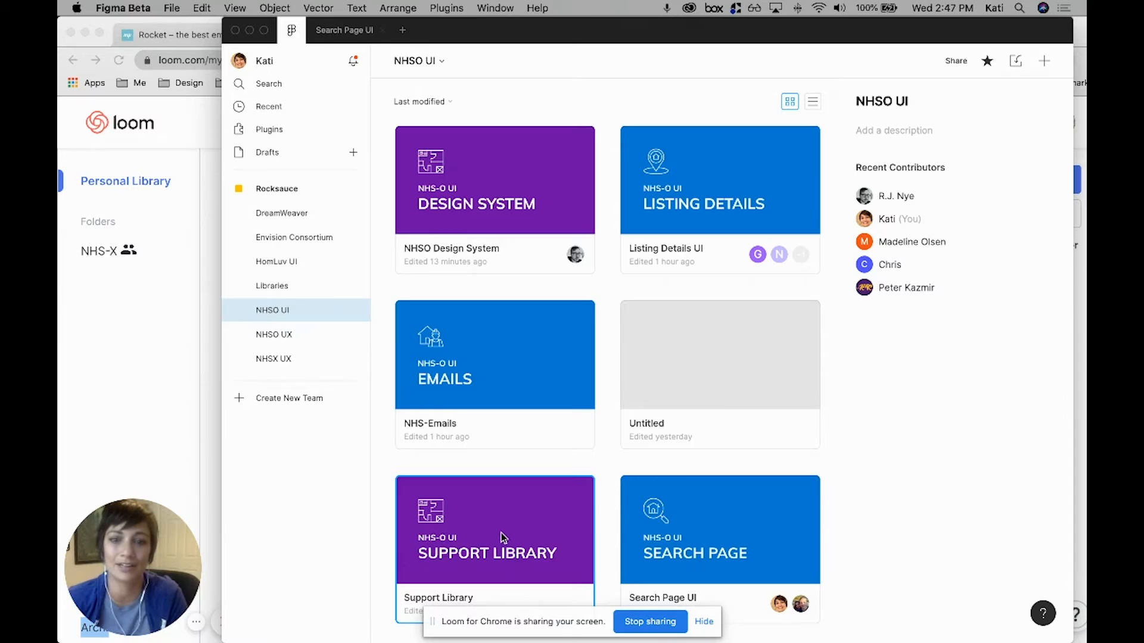
pyautogui.moveTo(519, 480)
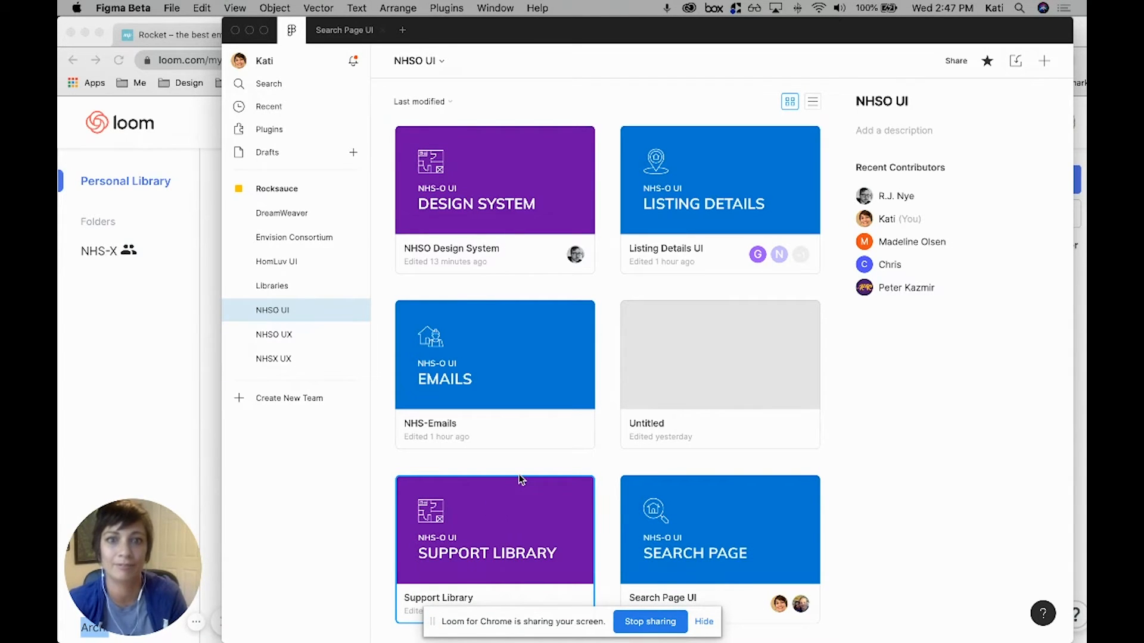
pyautogui.moveTo(411, 272)
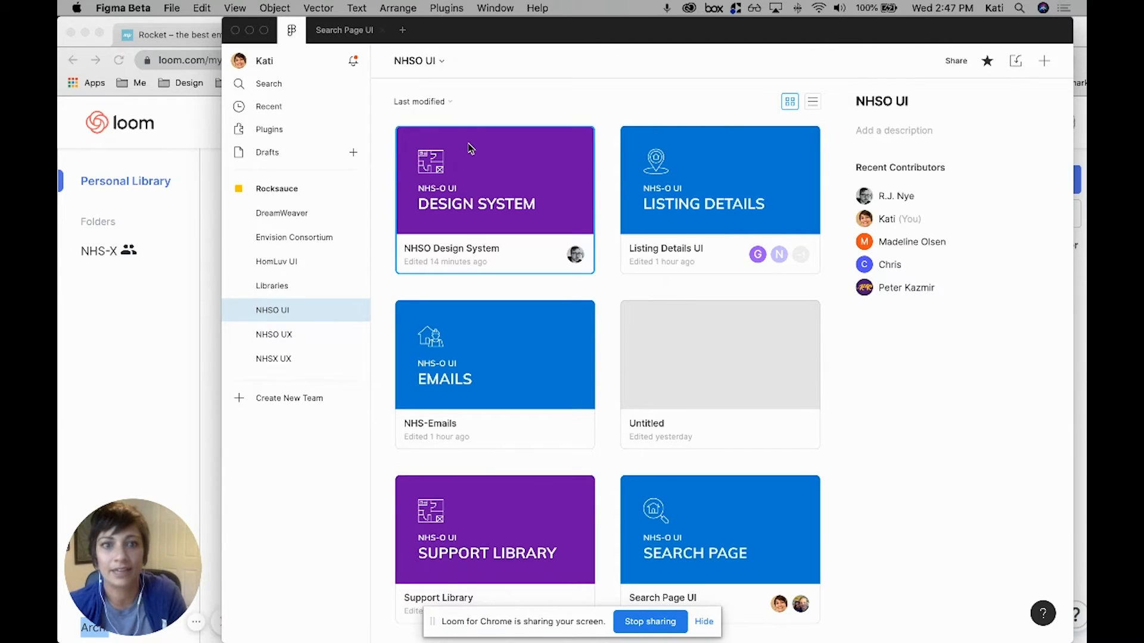
pyautogui.moveTo(691, 166)
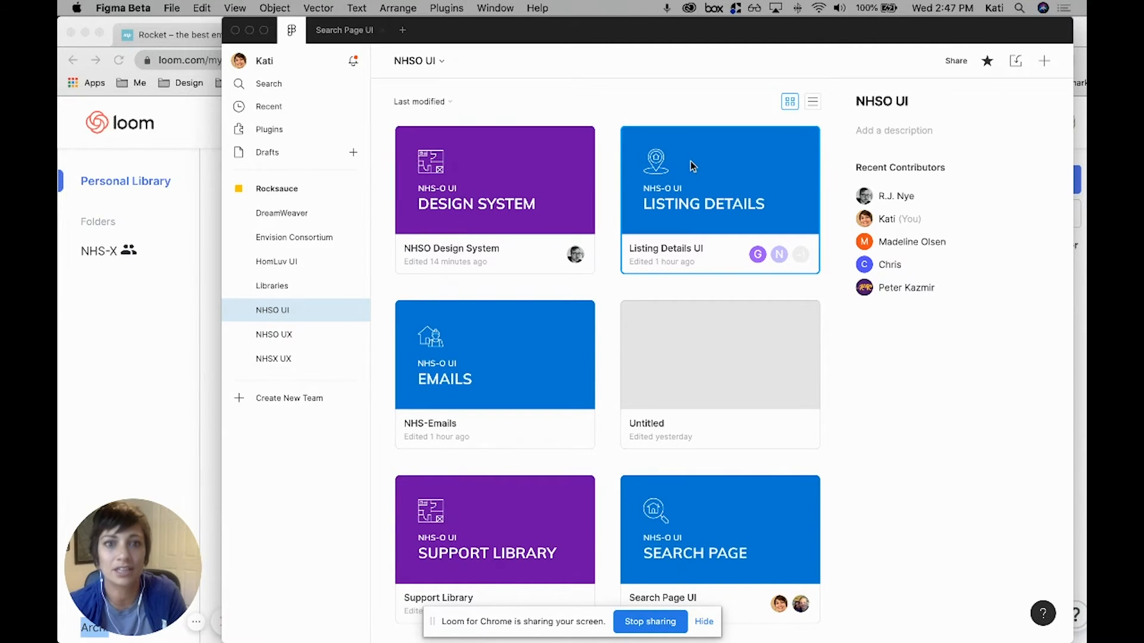
pyautogui.moveTo(753, 177)
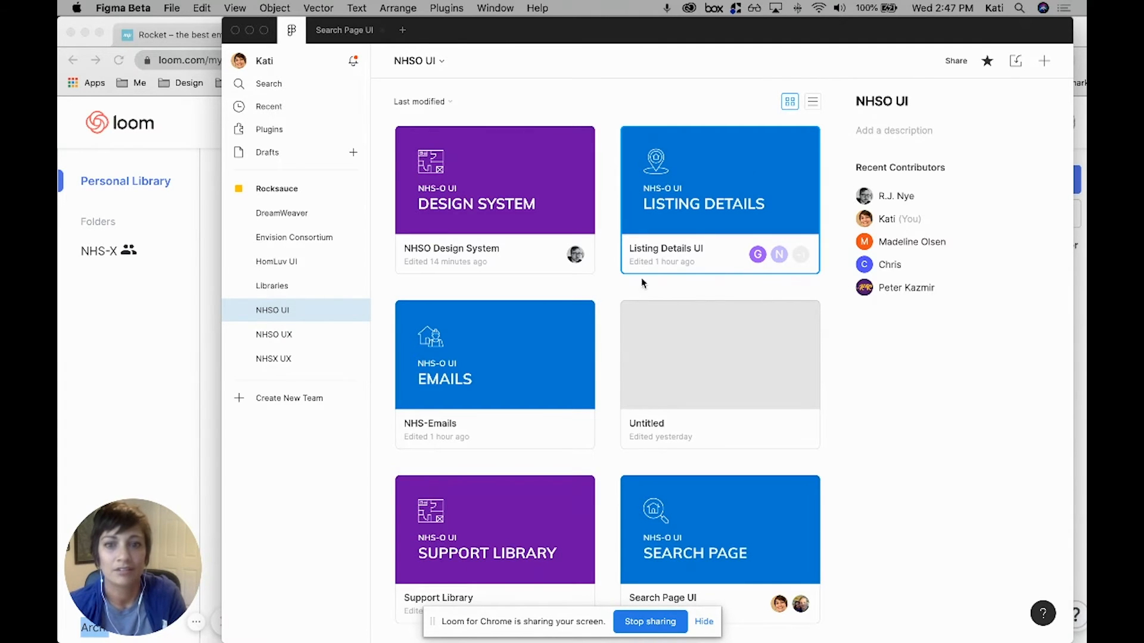
pyautogui.moveTo(778, 524)
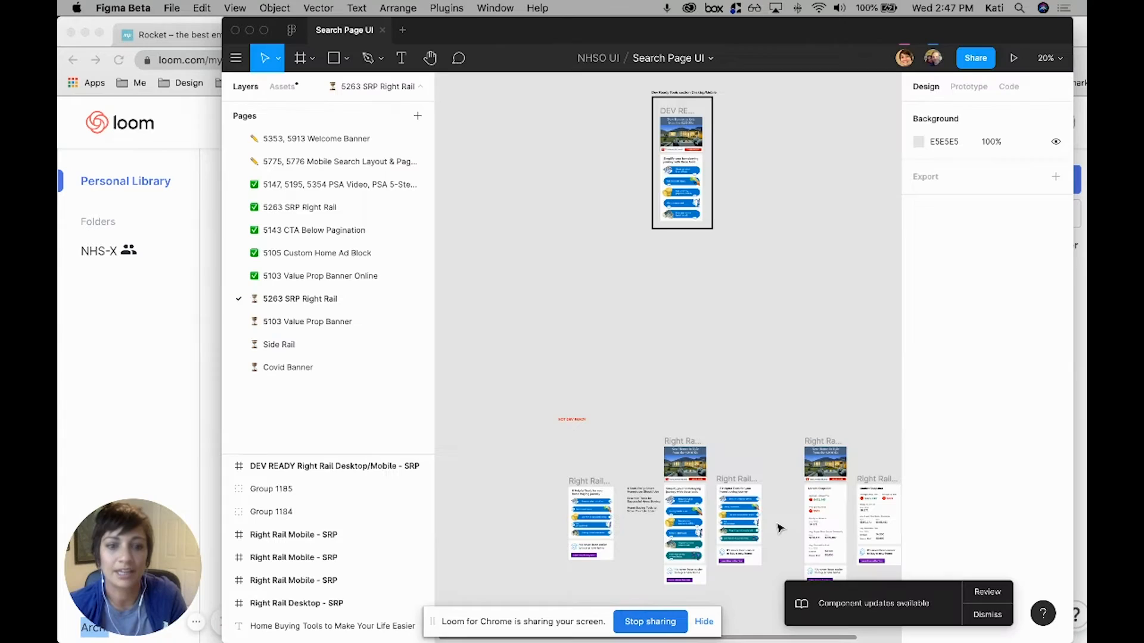
pyautogui.moveTo(873, 453)
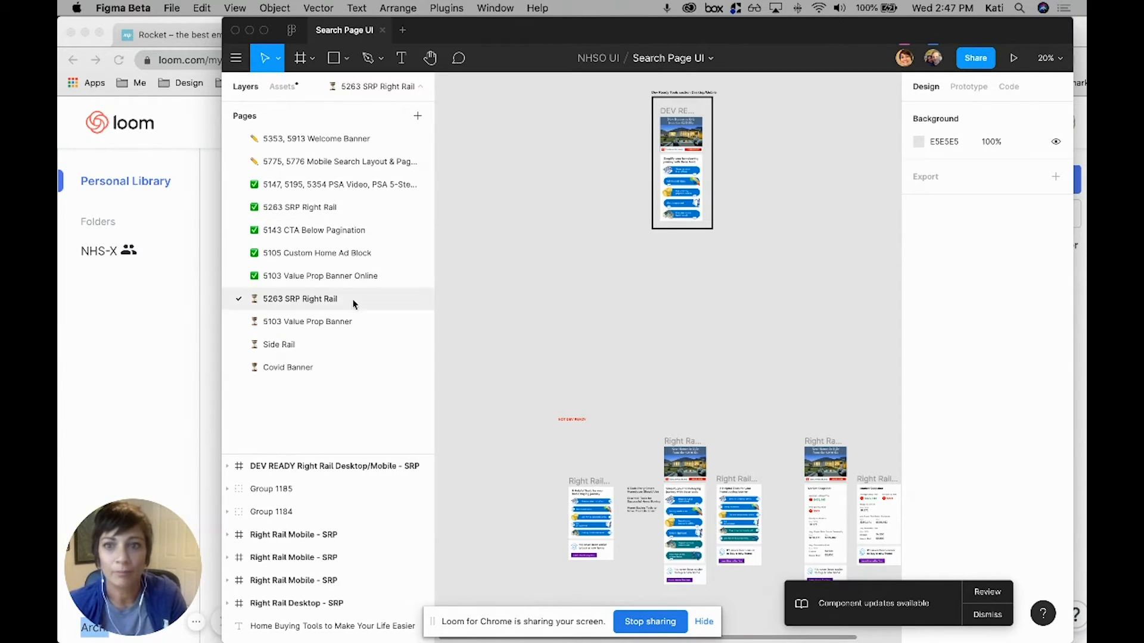
pyautogui.moveTo(340, 161)
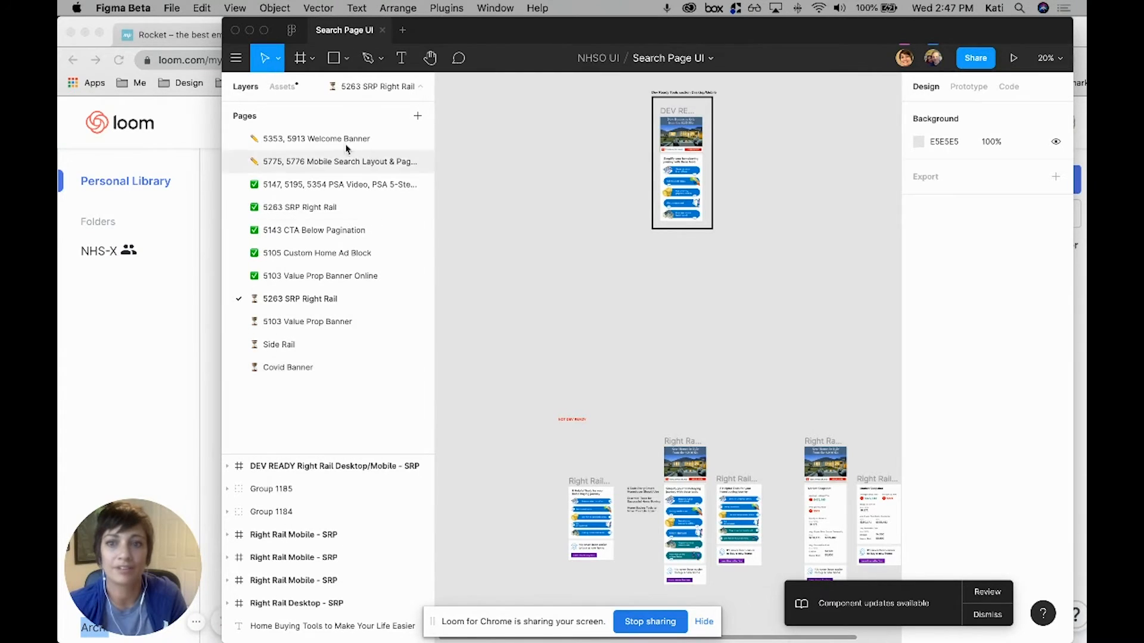
# Open the Search Page UI file, landing on its 5353, 5913 Welcome Banner page
pyautogui.click(314, 138)
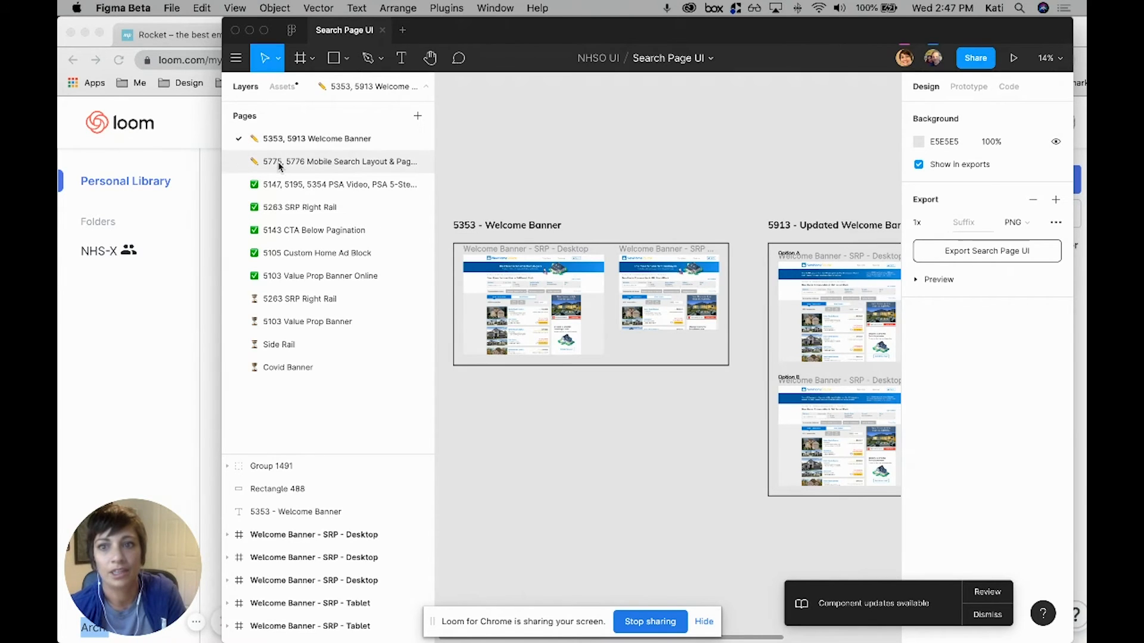
pyautogui.moveTo(283, 117)
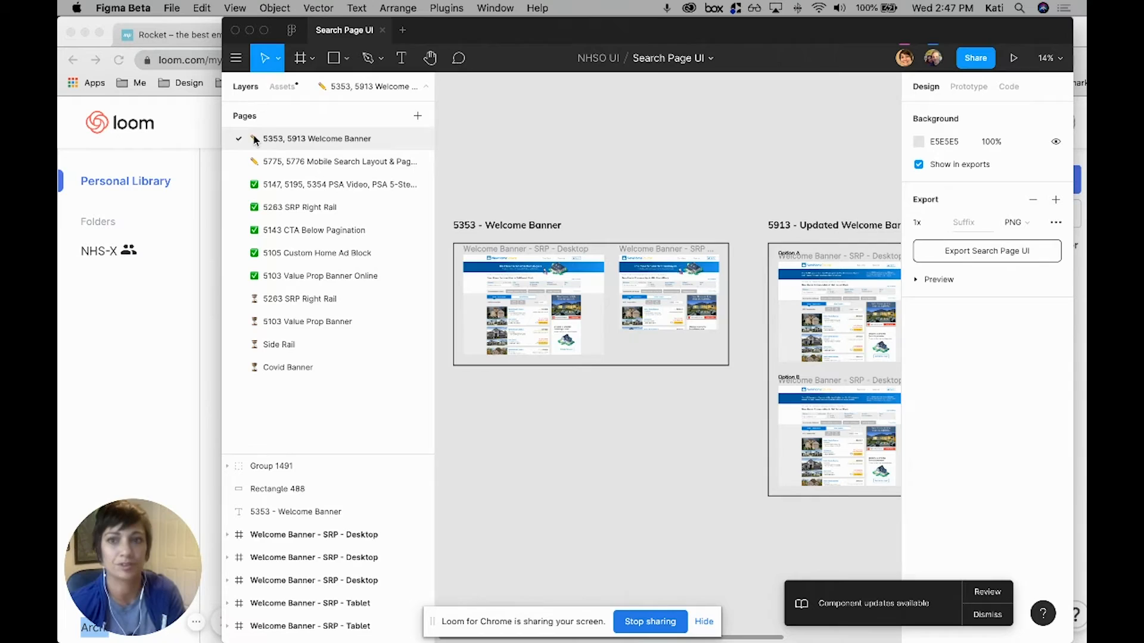
pyautogui.moveTo(274, 148)
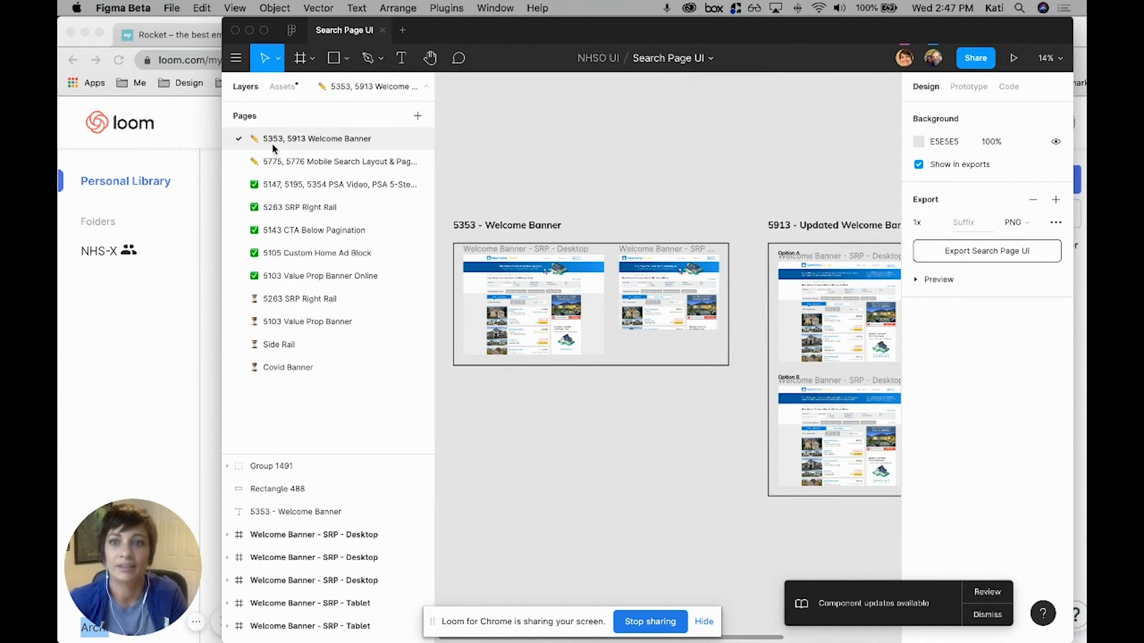
pyautogui.moveTo(305, 146)
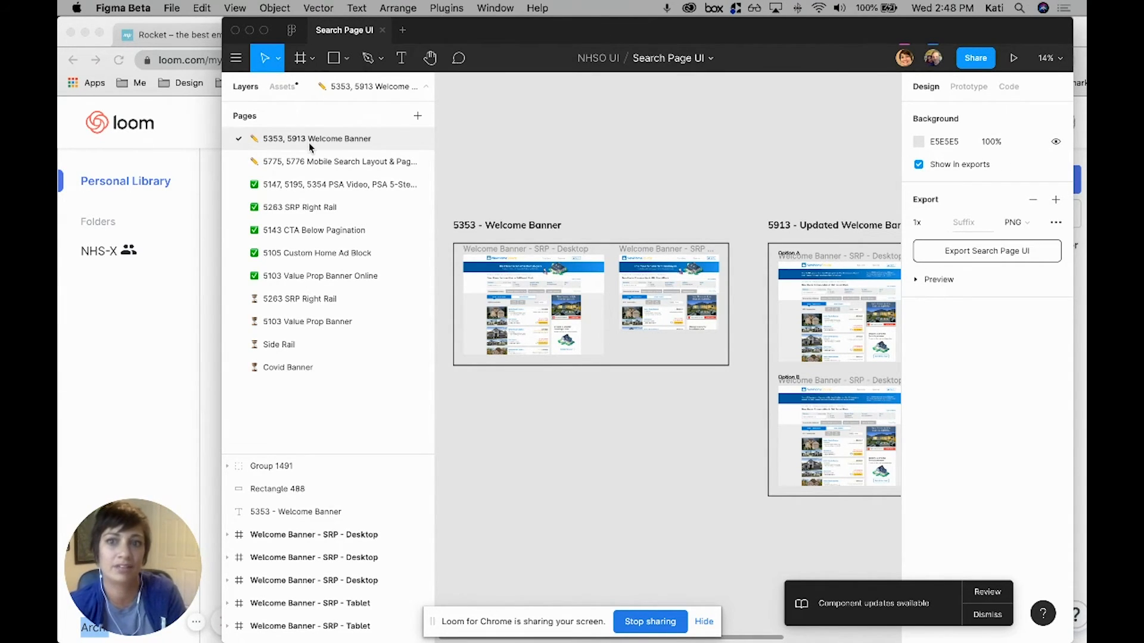
pyautogui.moveTo(359, 151)
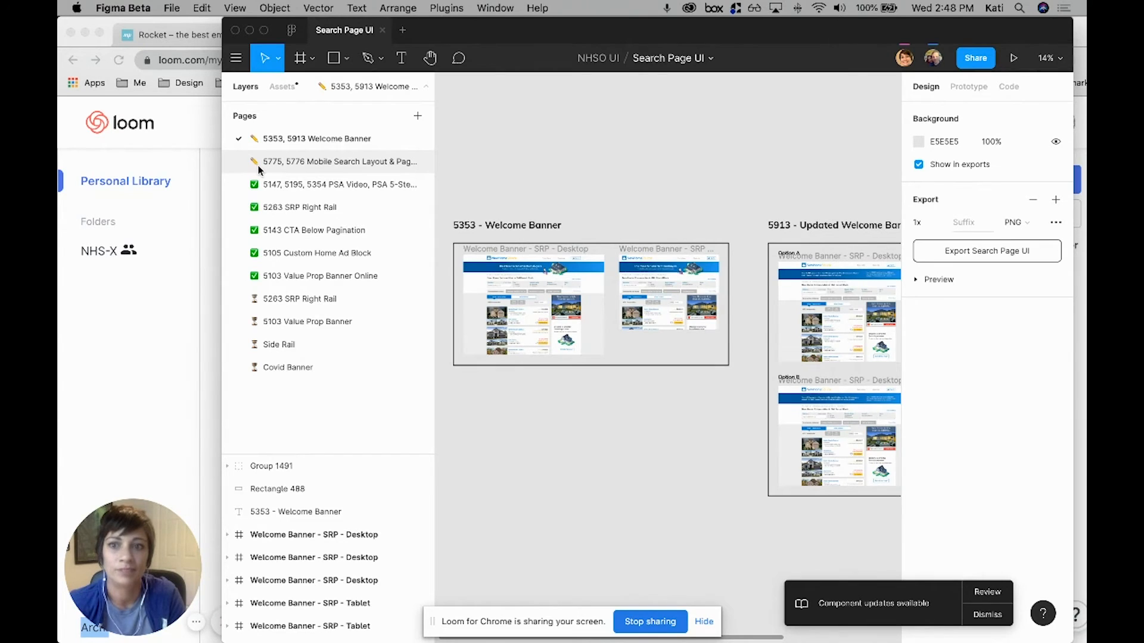
# View the 5775, 5776 Mobile Search Layout page, then the 5147, 5195, 5354 PSA Video page
pyautogui.click(339, 160)
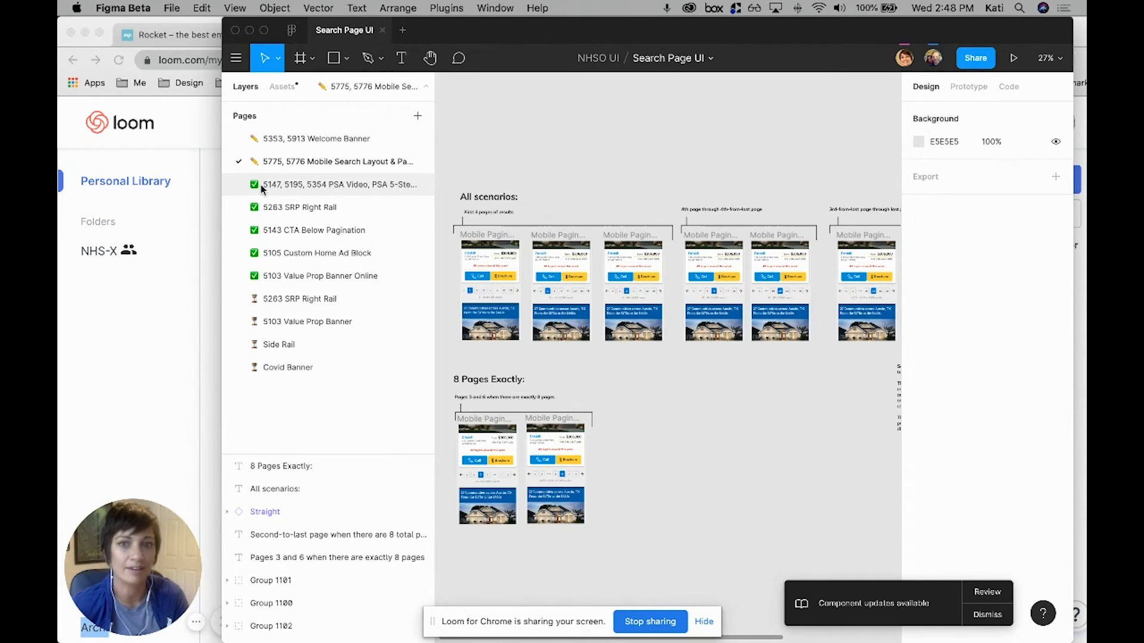
pyautogui.click(339, 184)
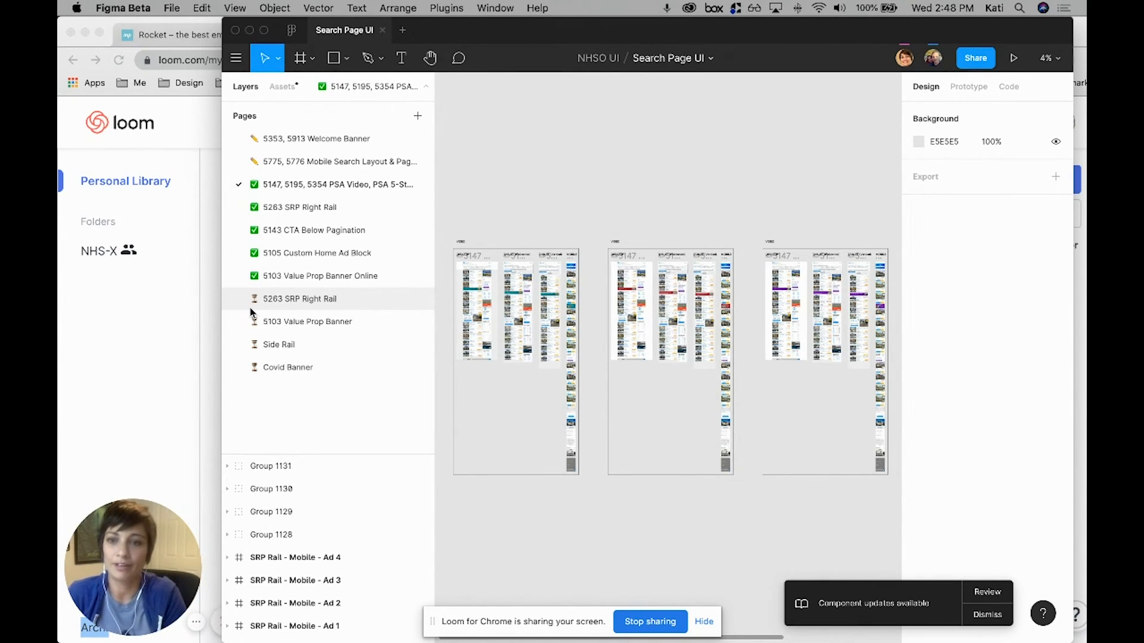
pyautogui.moveTo(255, 382)
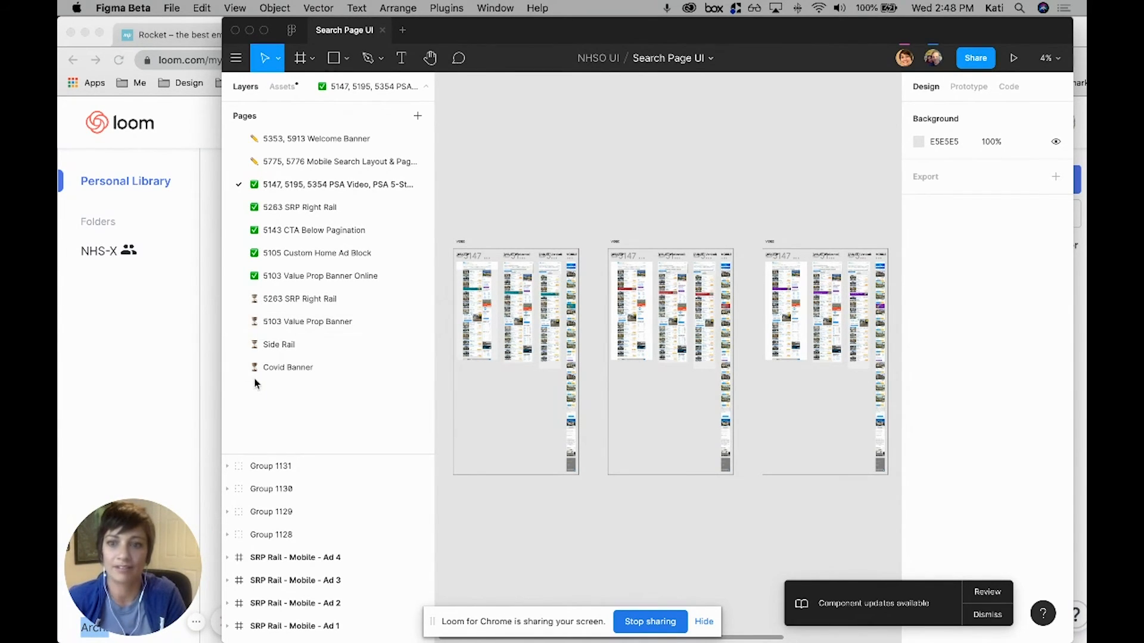
pyautogui.moveTo(257, 389)
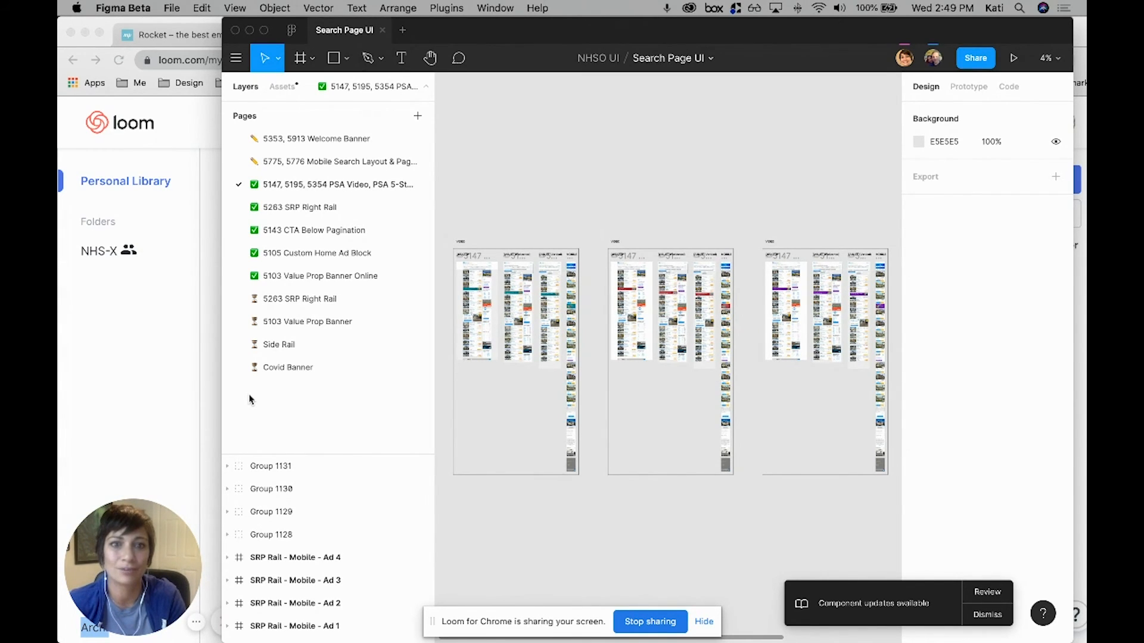
pyautogui.moveTo(265, 396)
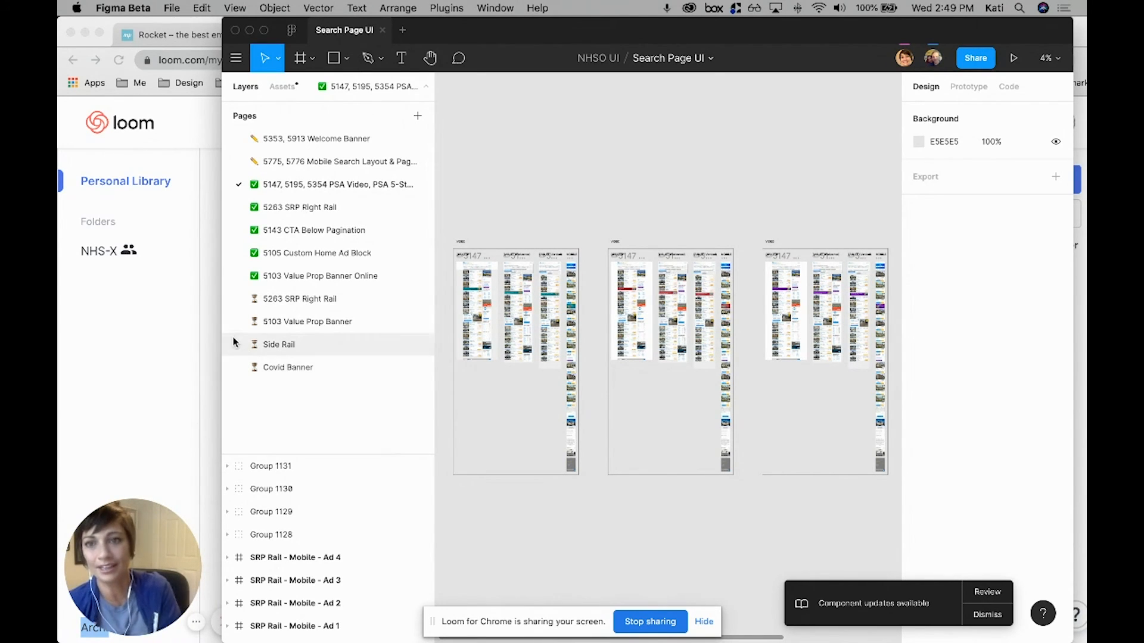
pyautogui.moveTo(333, 161)
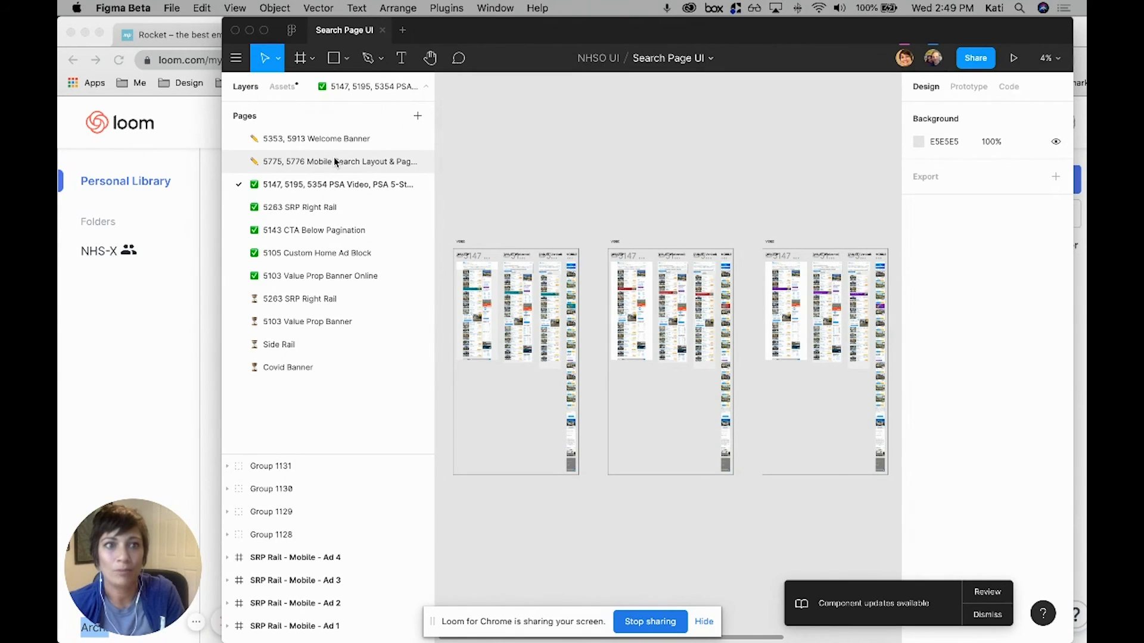
pyautogui.moveTo(350, 176)
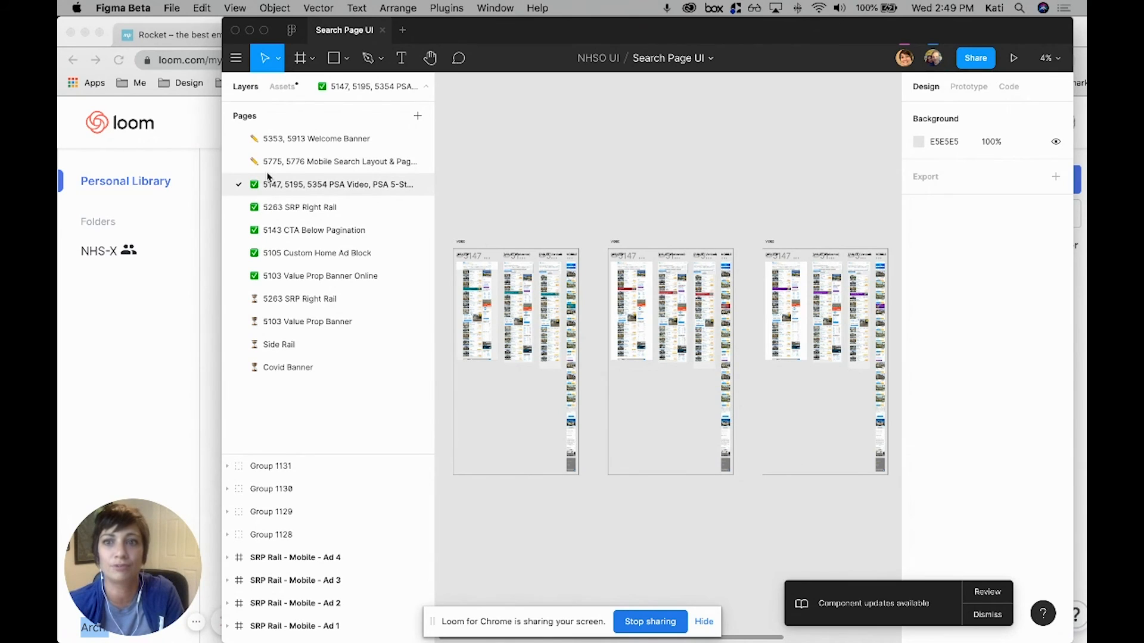
pyautogui.moveTo(255, 139)
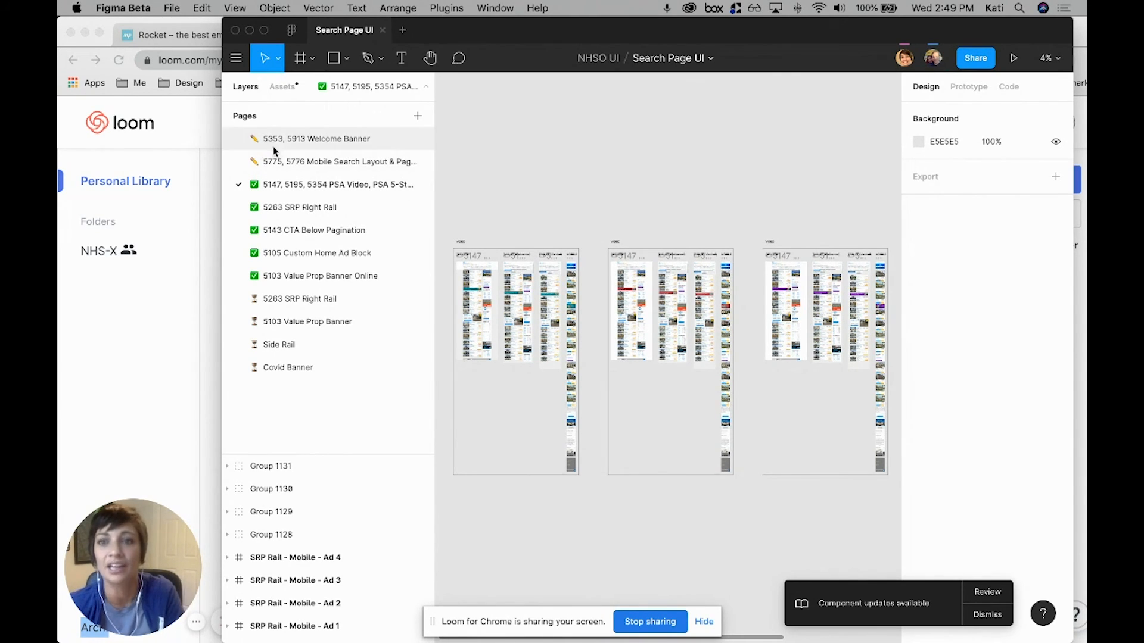
# Leave Figma for Chrome and bring up the Rocket emoji app website
pyautogui.click(196, 34)
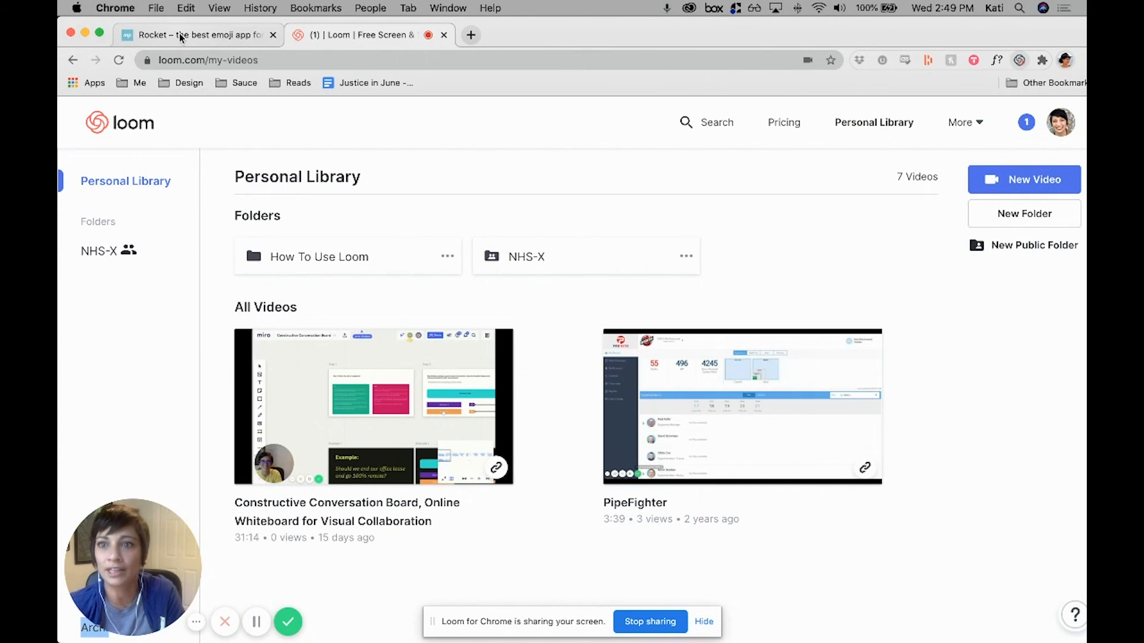
pyautogui.click(190, 35)
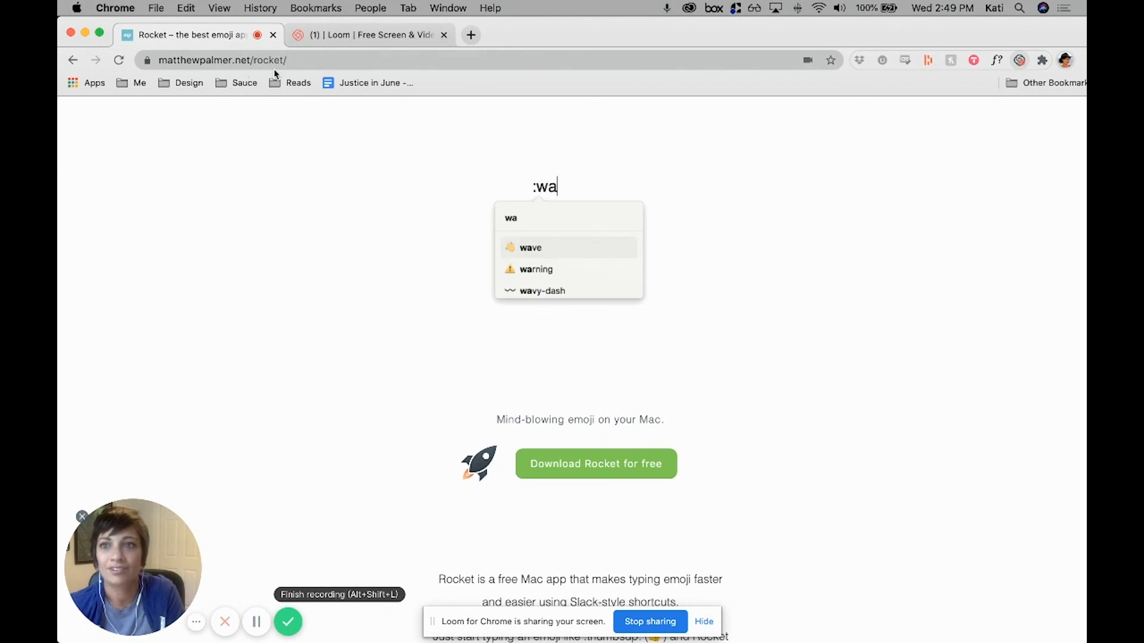
# Write '👋, this is 🚀' in the Rocket demo box using the :wave: and :rocket: shortcodes
pyautogui.write(', this is :roc')
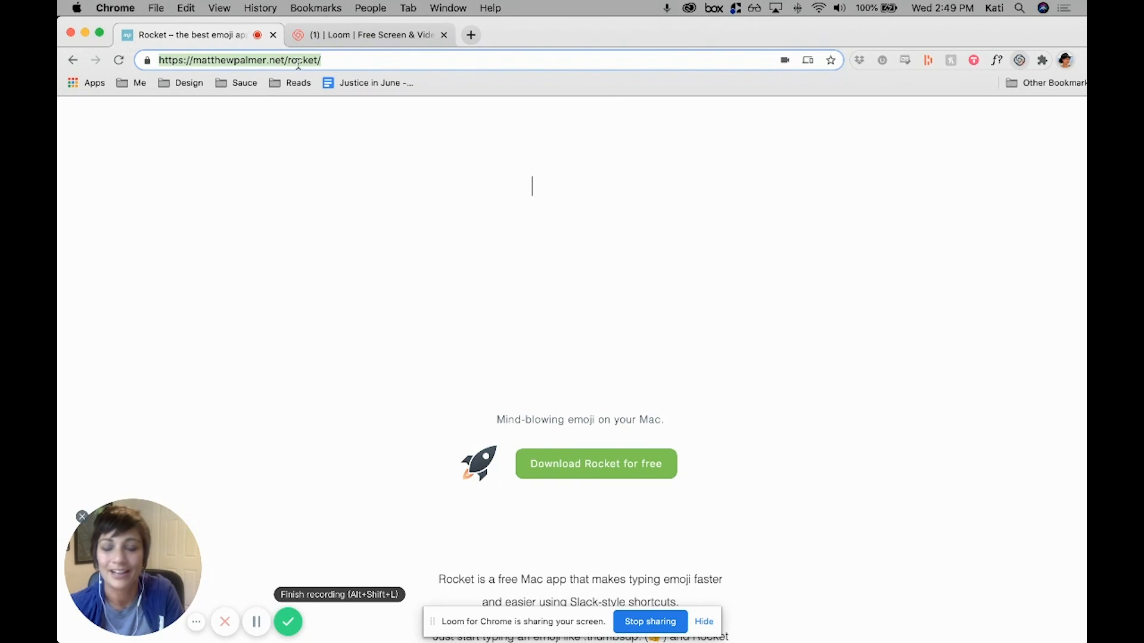
pyautogui.write('👋, this is')
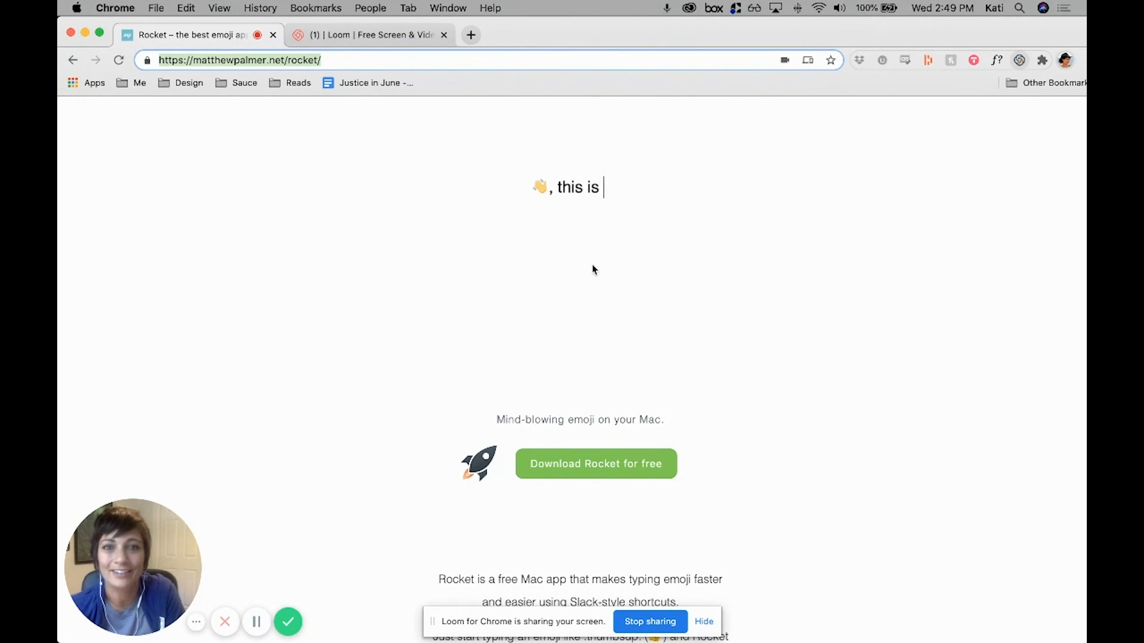
pyautogui.write('🚀')
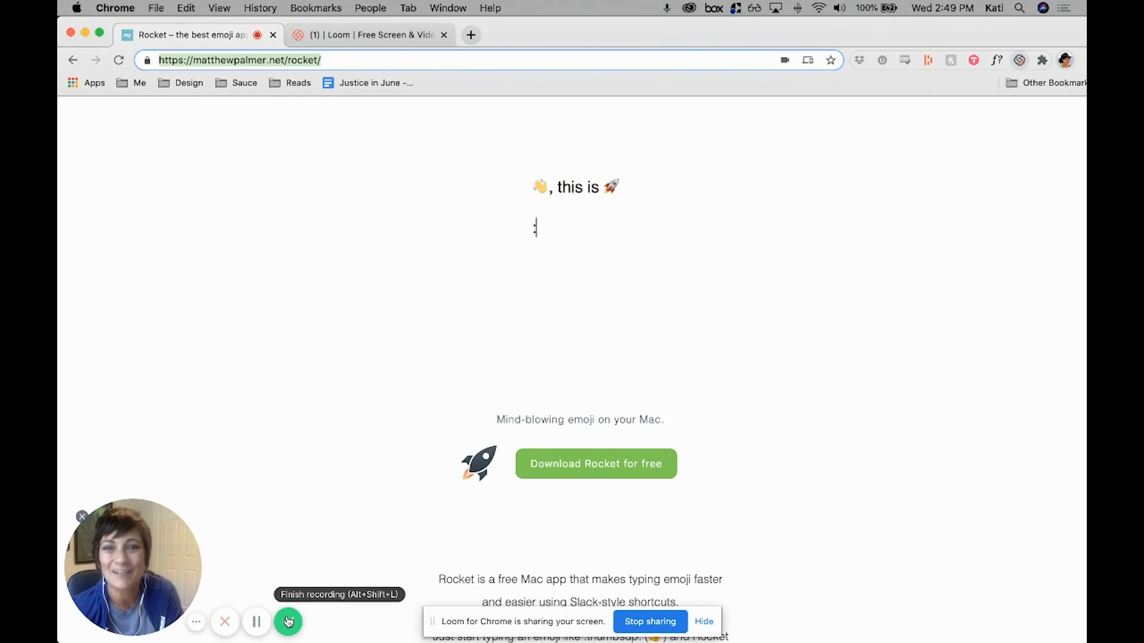